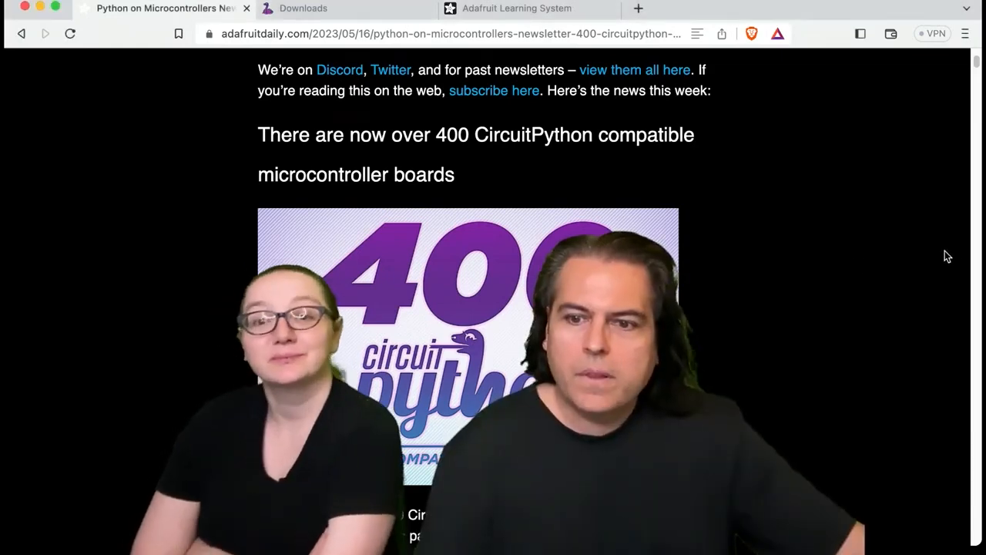
Step: Go to the CircuitPython board Downloads page listing 410 boards
scroll(down, 3)
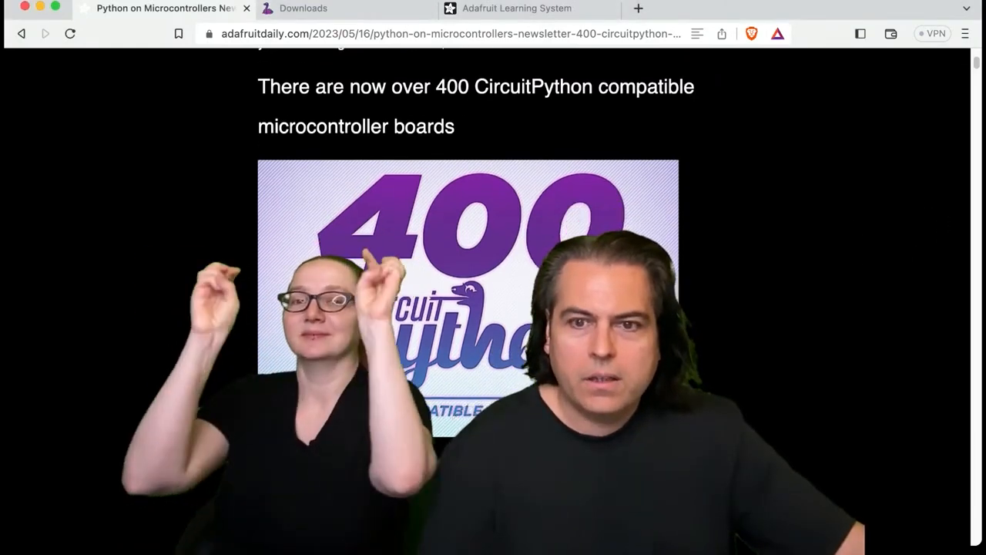
scroll(down, 3)
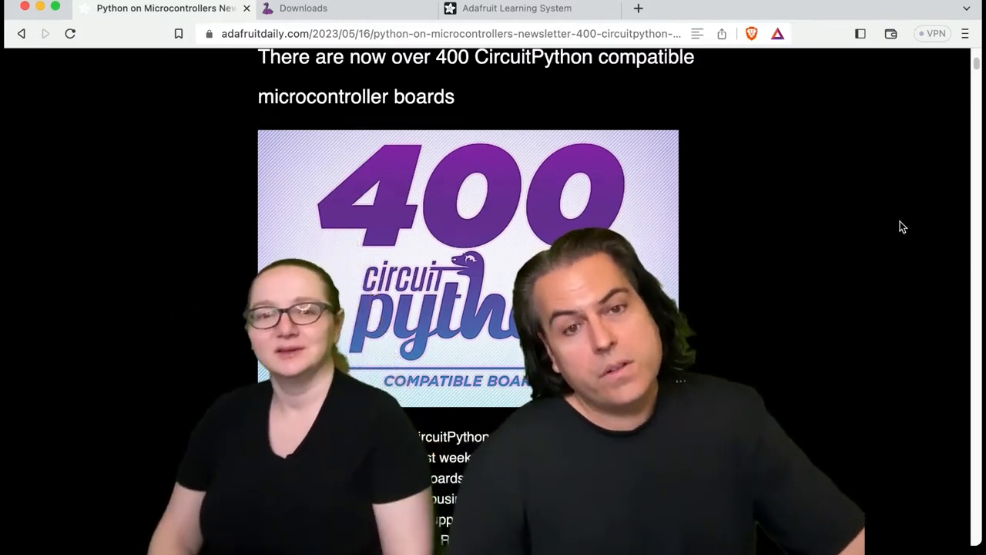
mouse_move(737, 94)
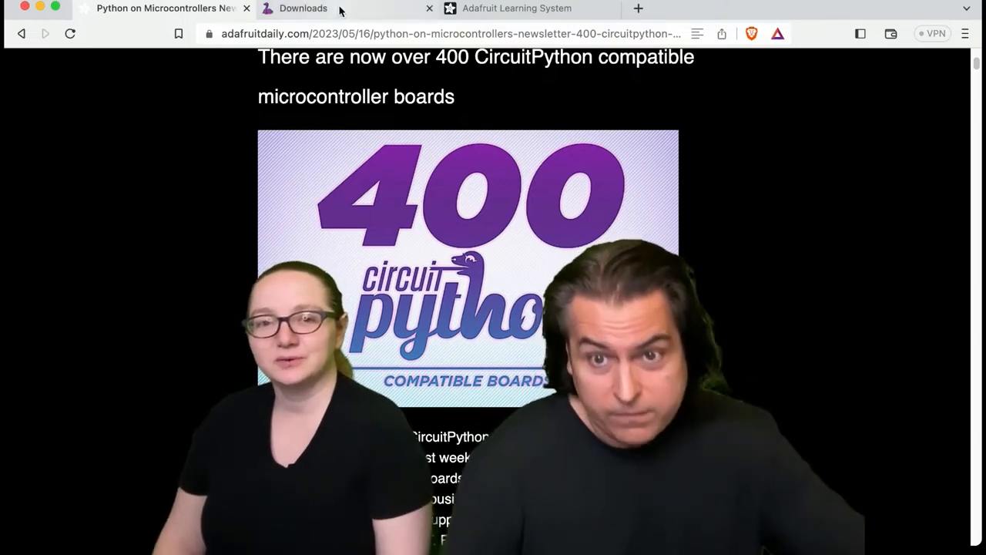
click(302, 9)
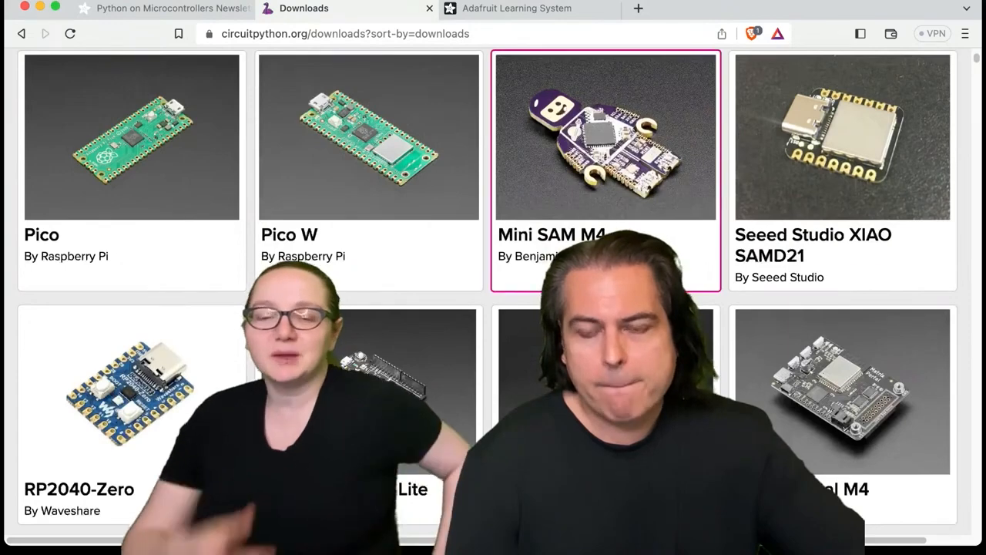
scroll(up, 3)
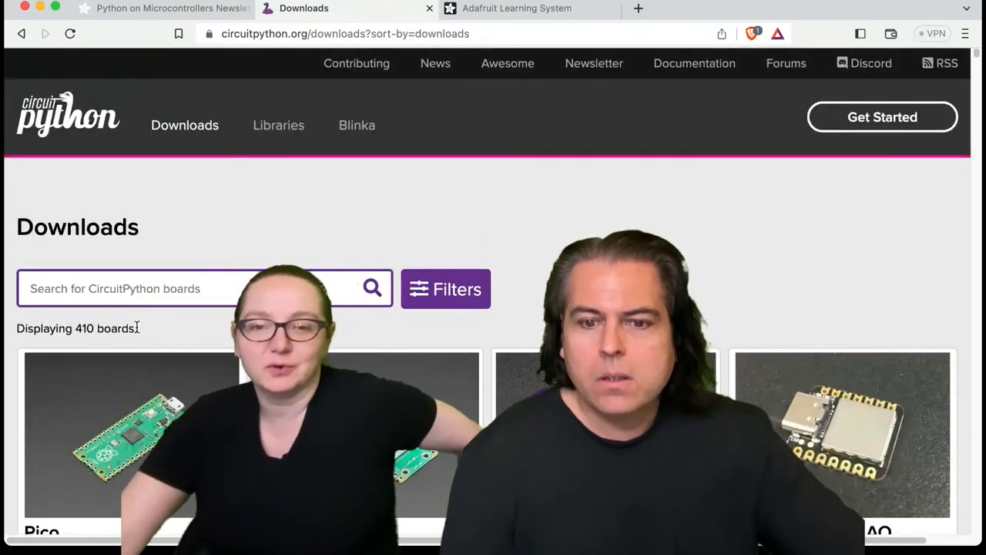
Step: Filter the board list to manufacturer Adafruit via the Filters panel
click(445, 290)
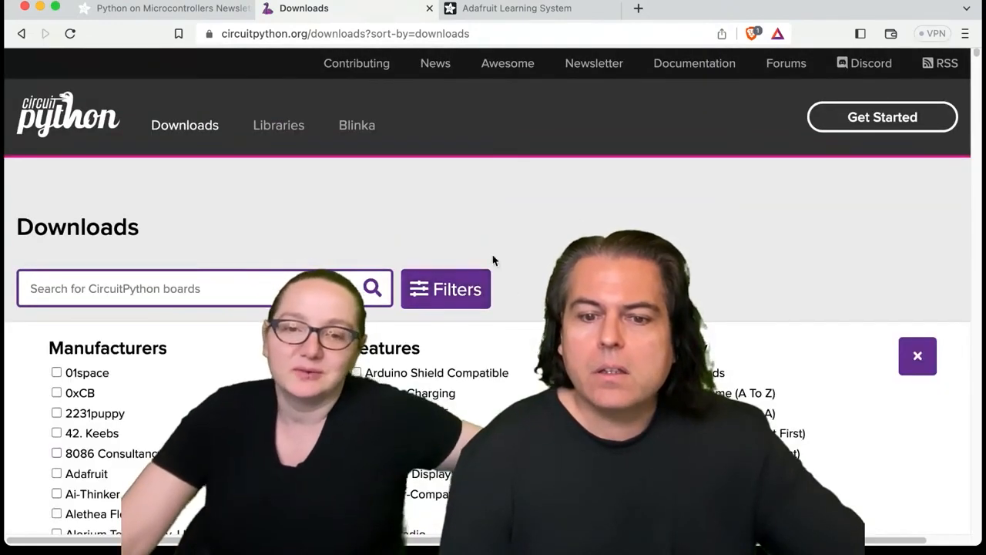
scroll(down, 3)
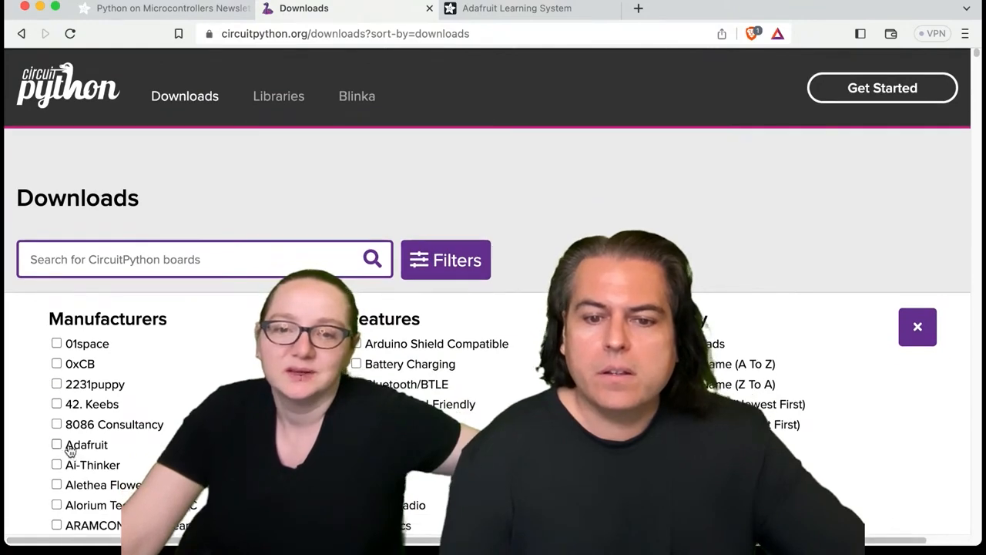
click(55, 444)
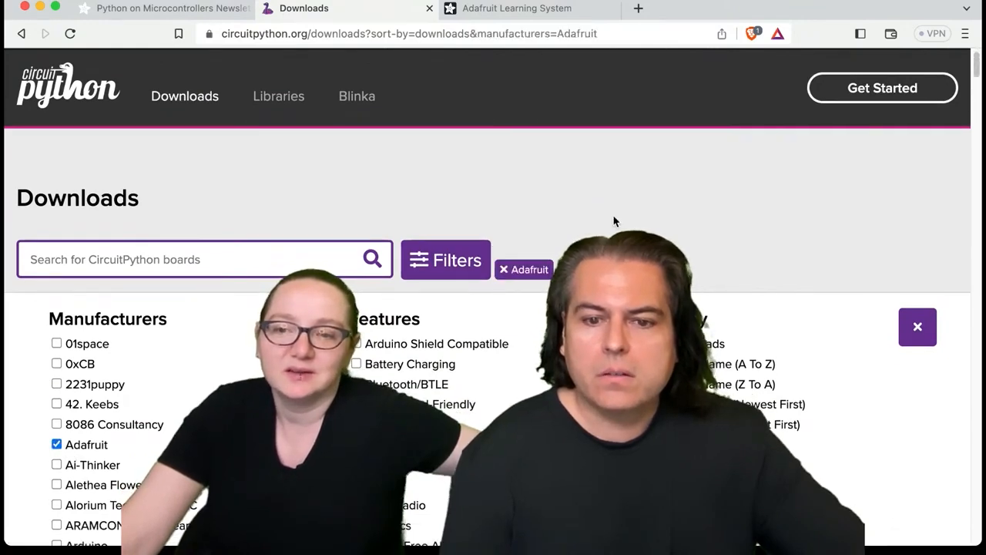
Step: Look over the 88 Adafruit boards, then remove the Adafruit filter to show all 410 again
click(918, 326)
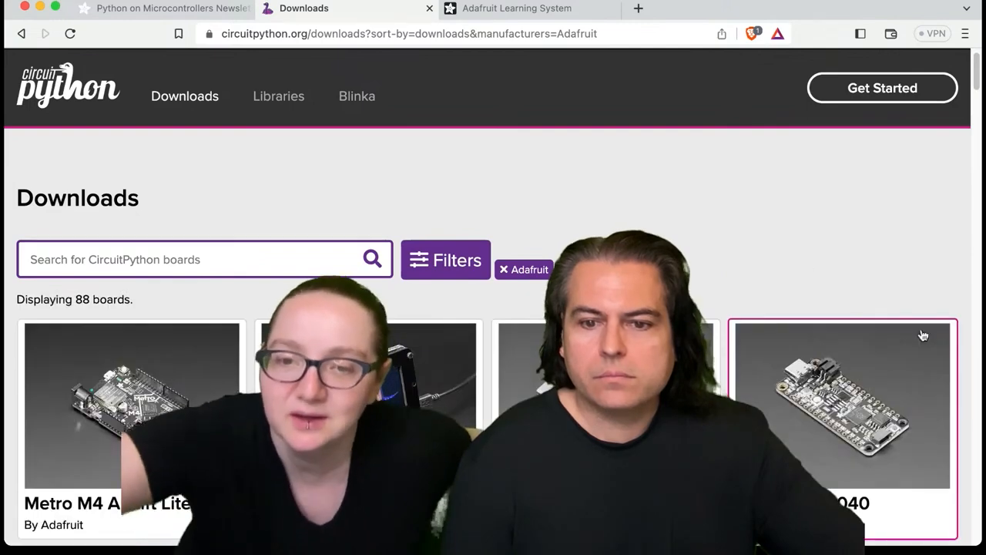
scroll(down, 3)
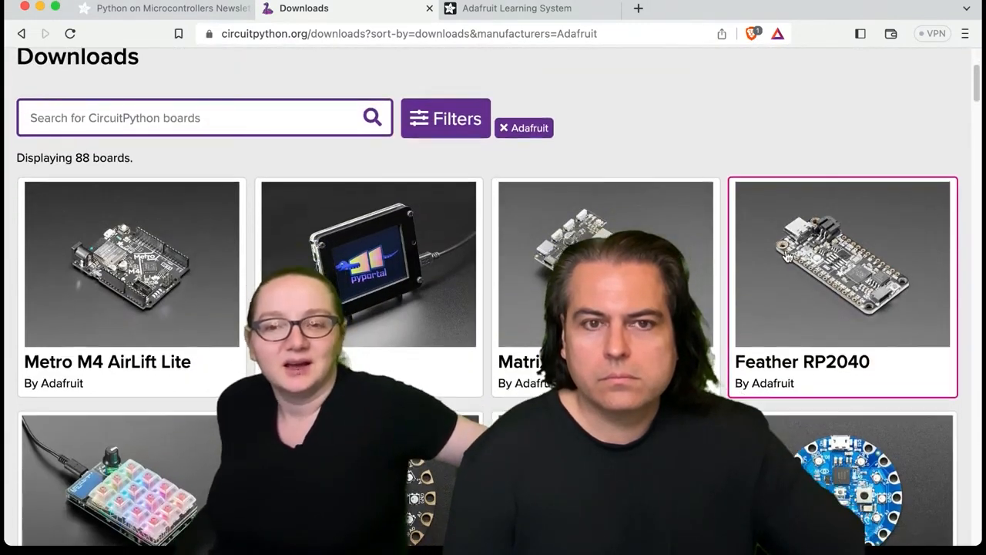
scroll(up, 3)
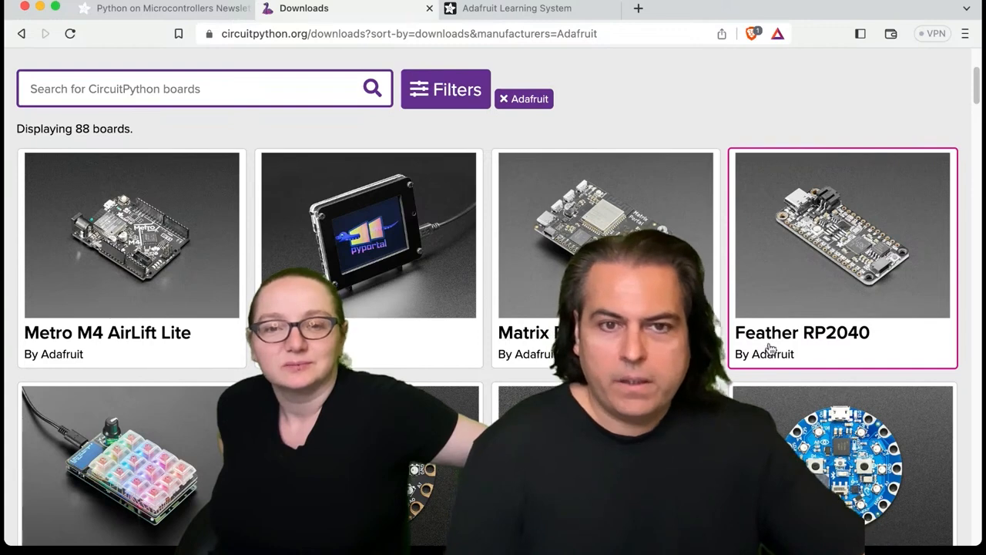
mouse_move(629, 105)
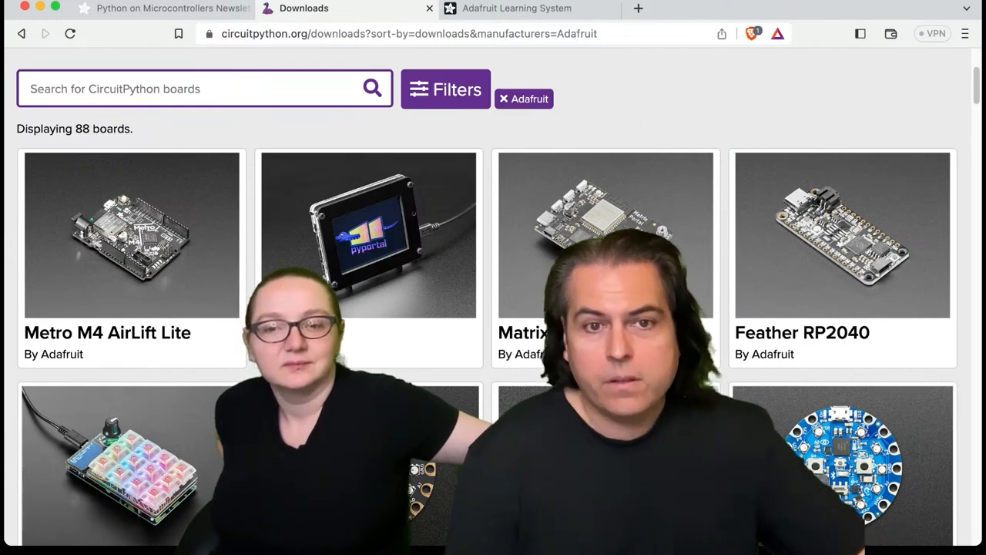
mouse_move(622, 117)
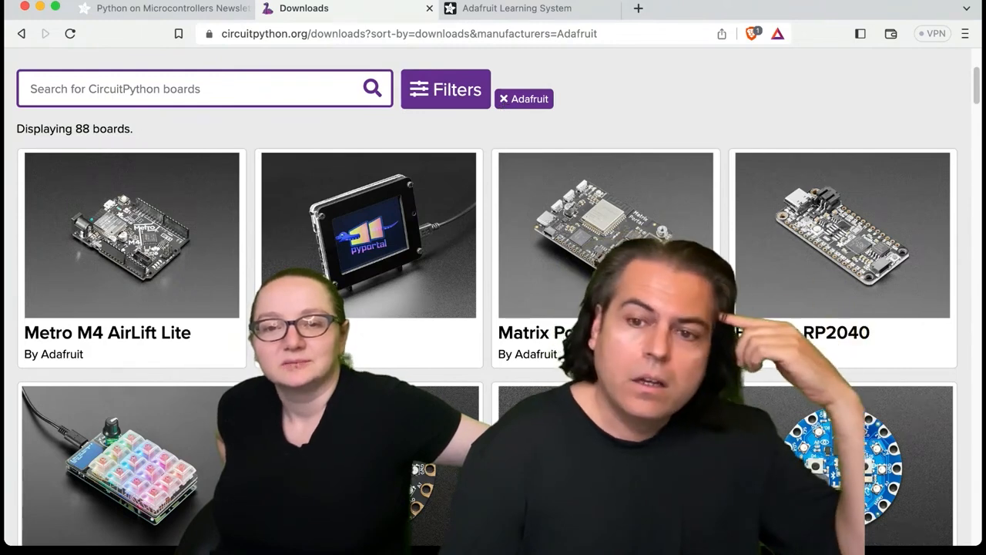
click(502, 99)
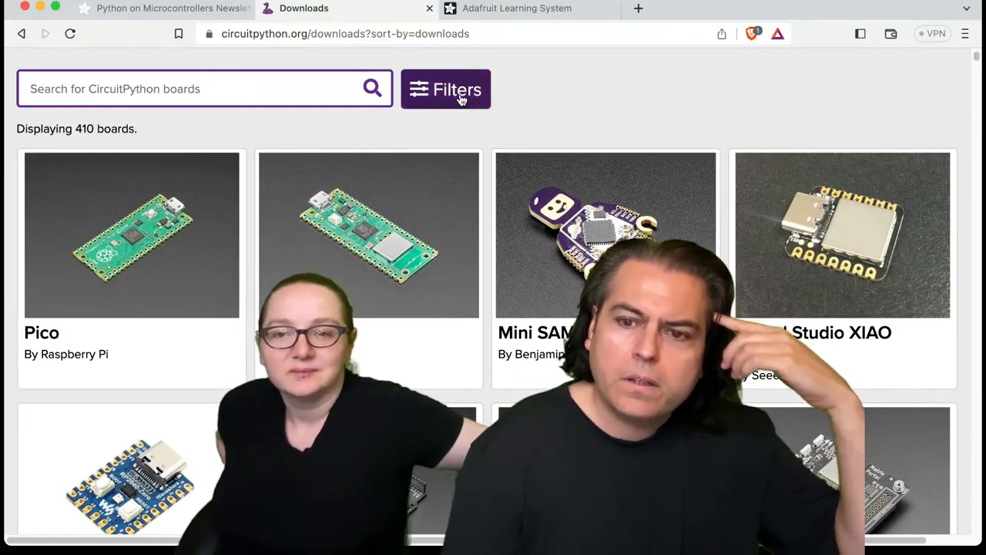
Step: Sort the 410-board catalogue by Date Added (Newest First) from the Filters panel
click(446, 90)
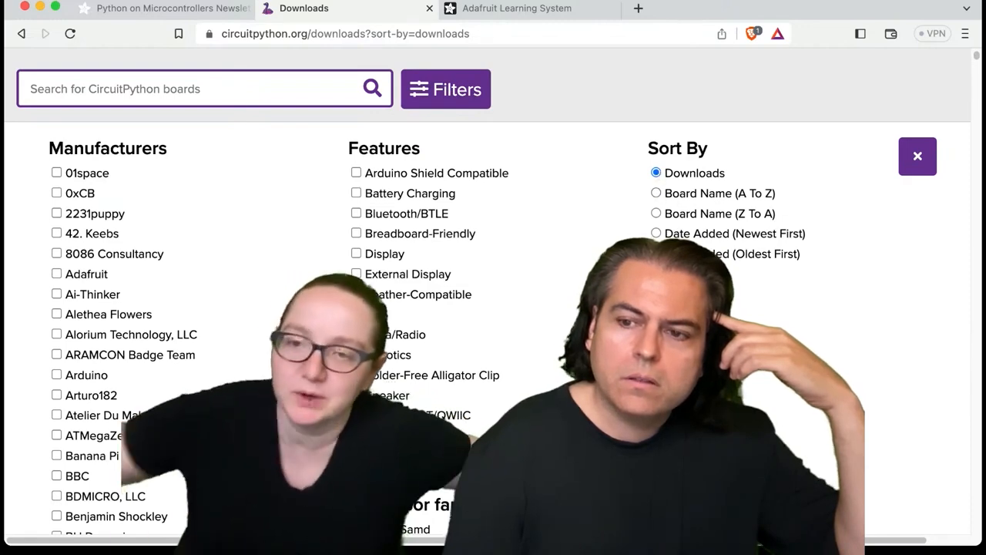
click(917, 157)
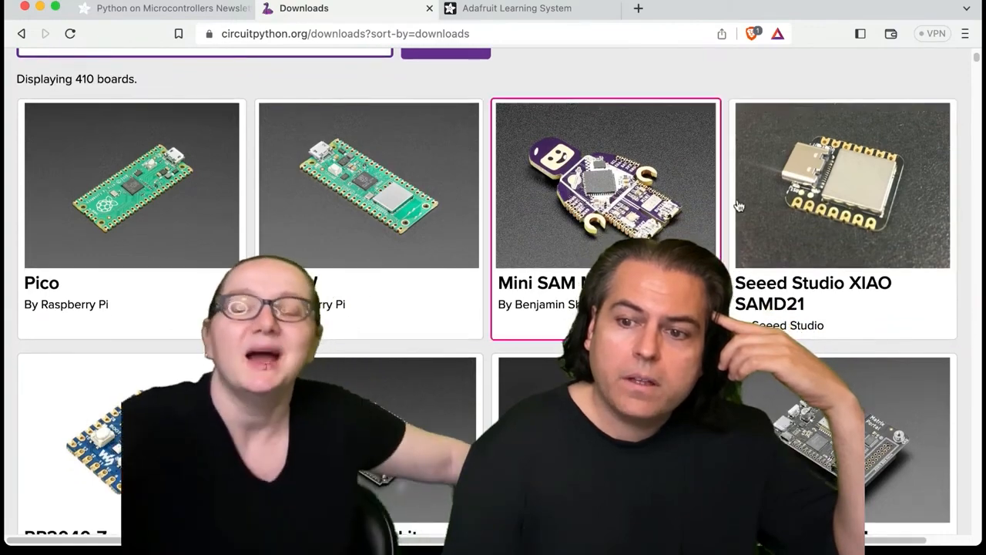
scroll(up, 3)
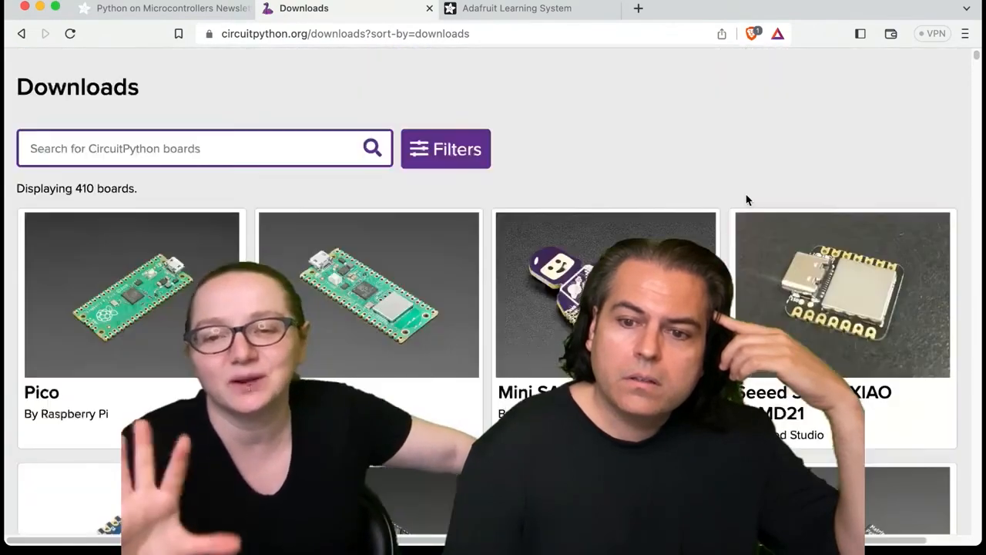
click(445, 148)
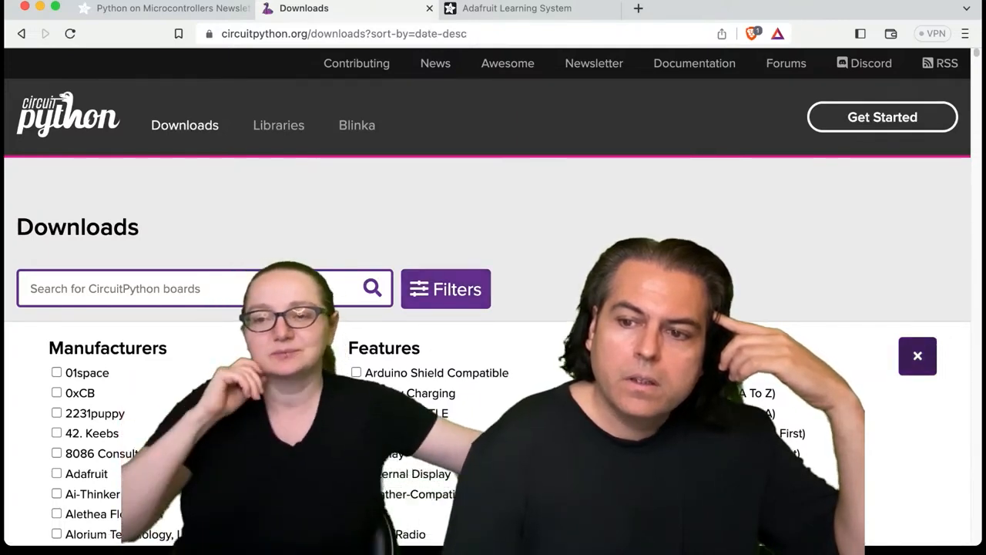
Step: Close the options and browse down the newest-first board grid
click(918, 356)
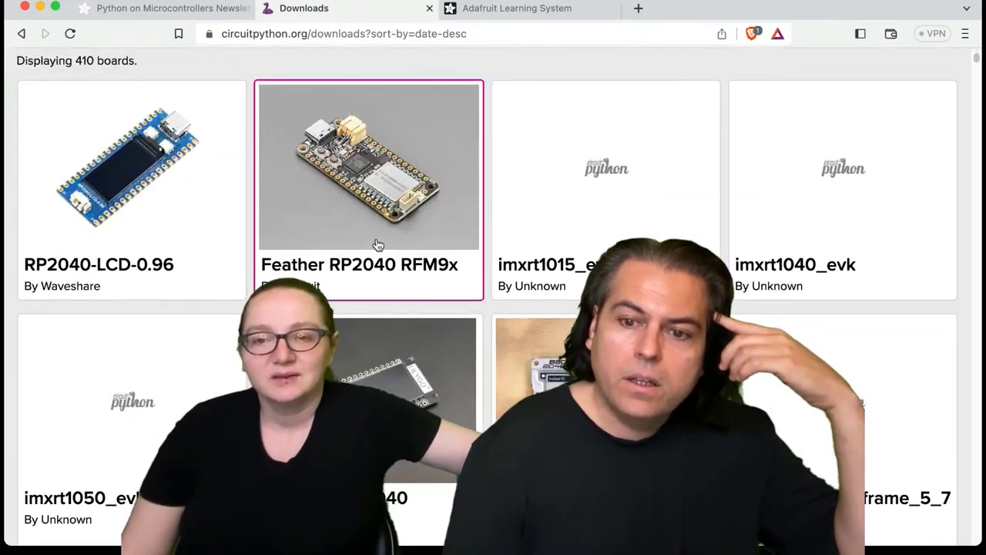
scroll(up, 3)
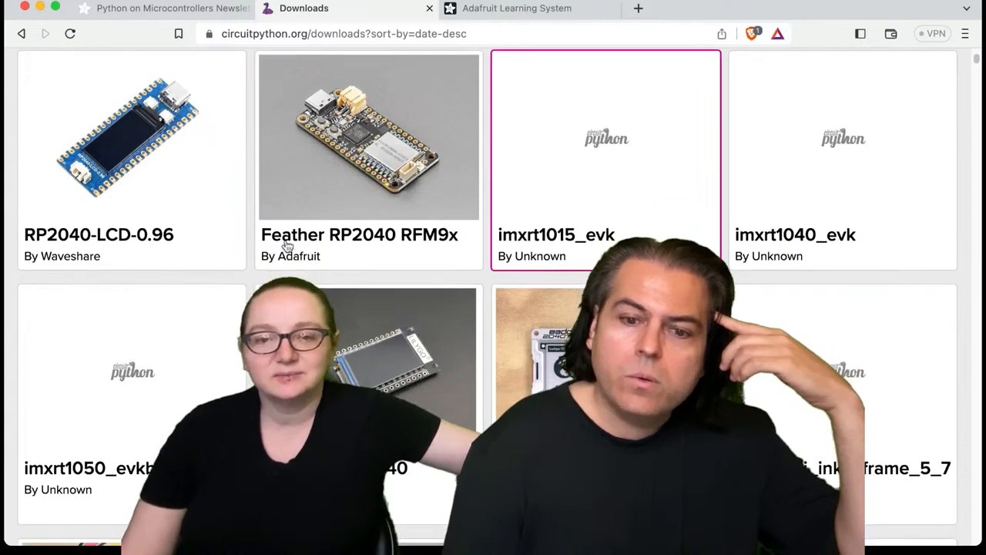
click(843, 154)
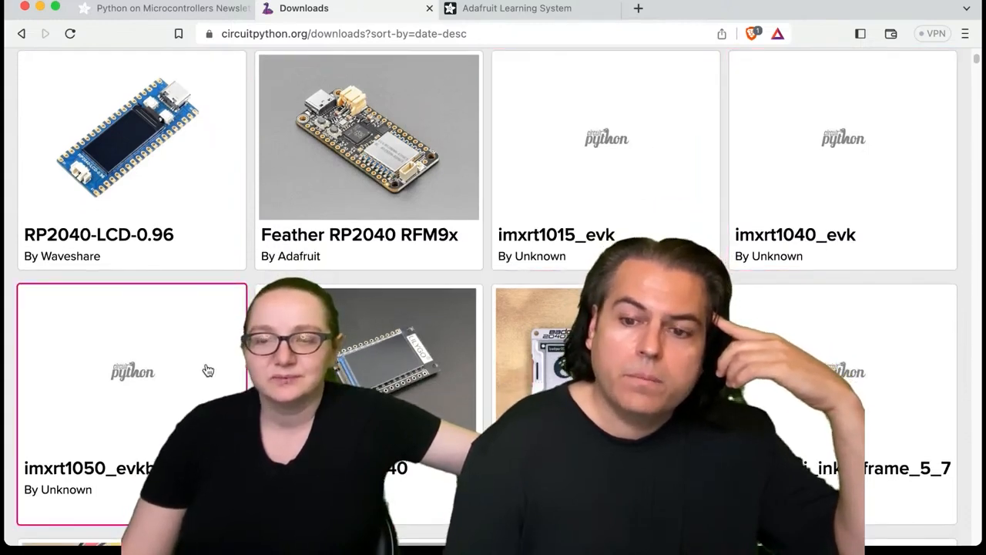
scroll(down, 3)
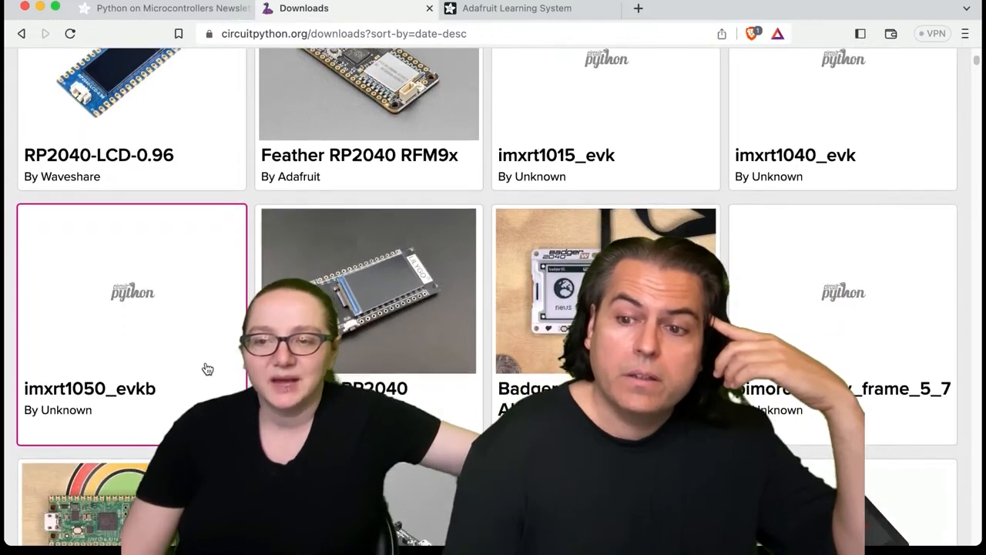
scroll(up, 3)
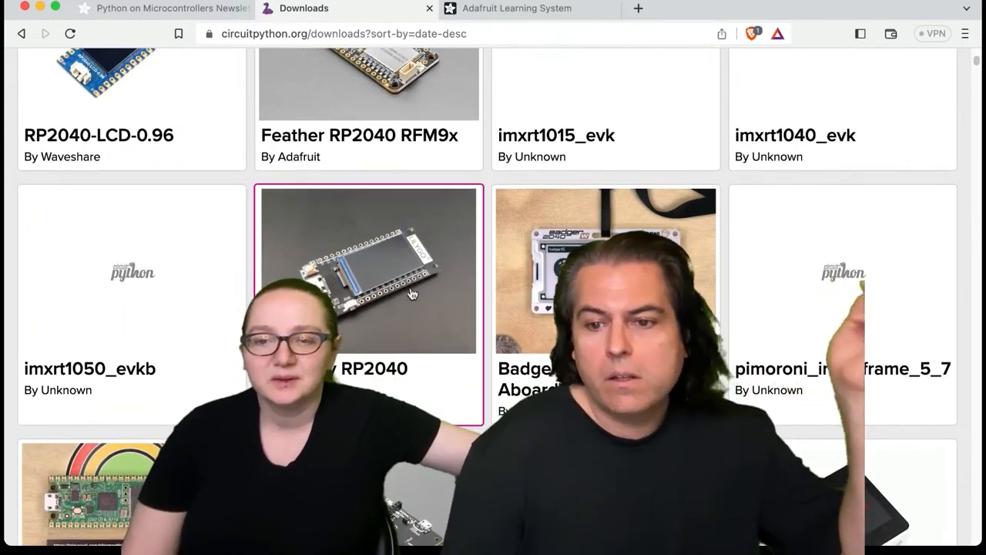
scroll(down, 3)
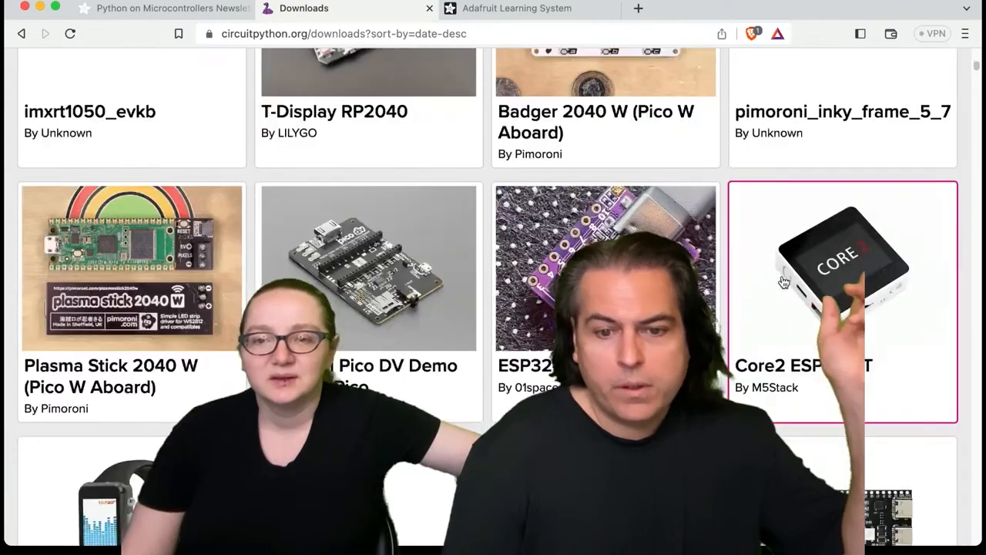
scroll(down, 3)
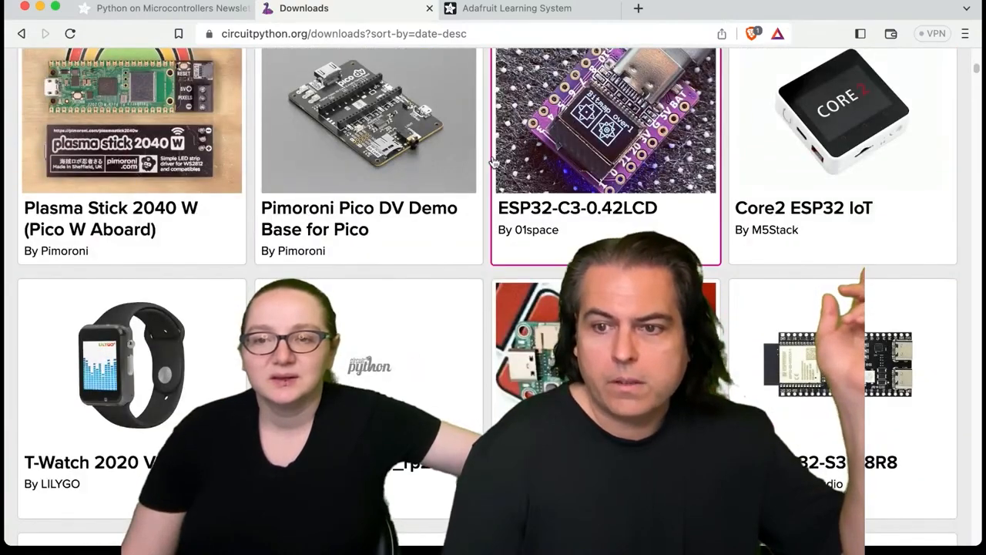
scroll(down, 3)
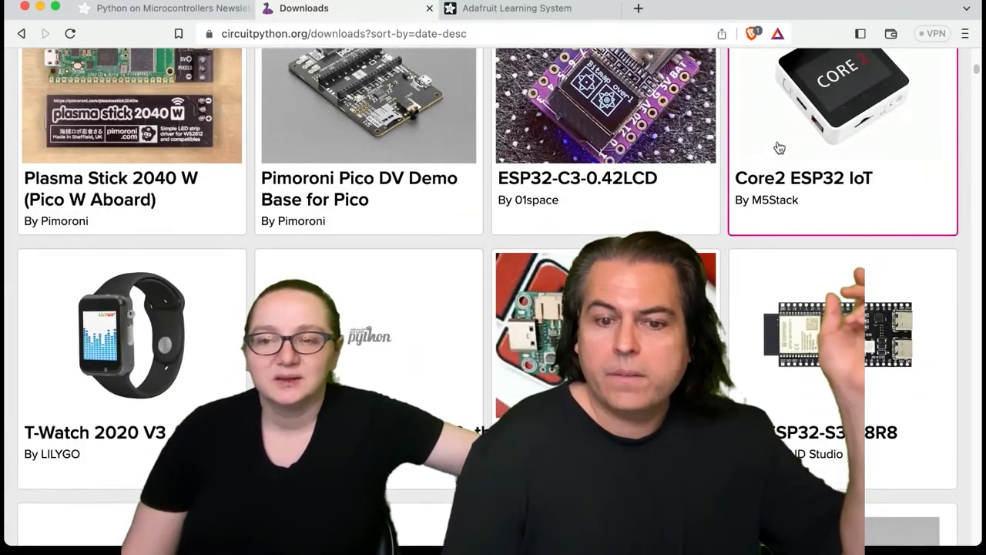
scroll(down, 3)
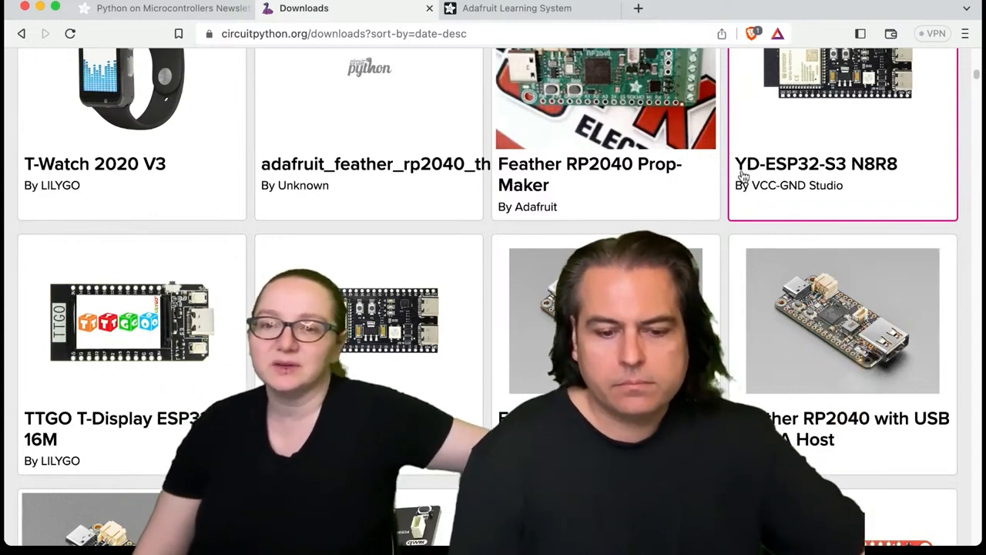
Step: Continue down the board grid to the Hack Club Sprig card and open its download page
scroll(down, 3)
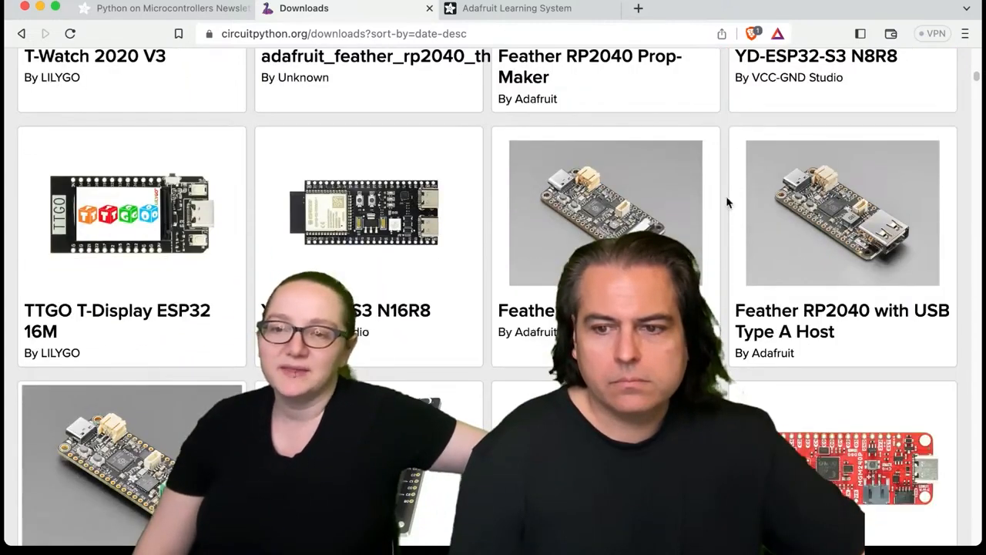
scroll(down, 3)
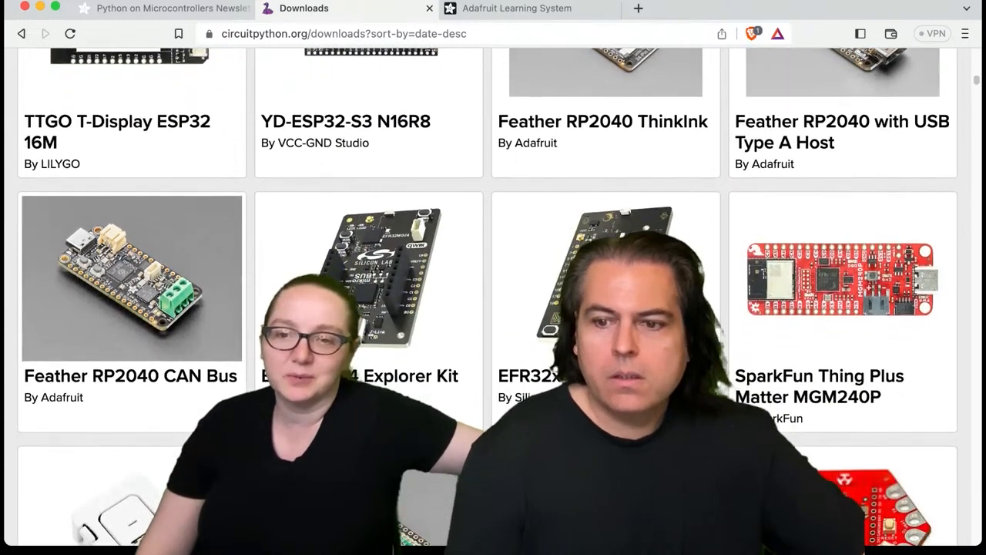
scroll(down, 3)
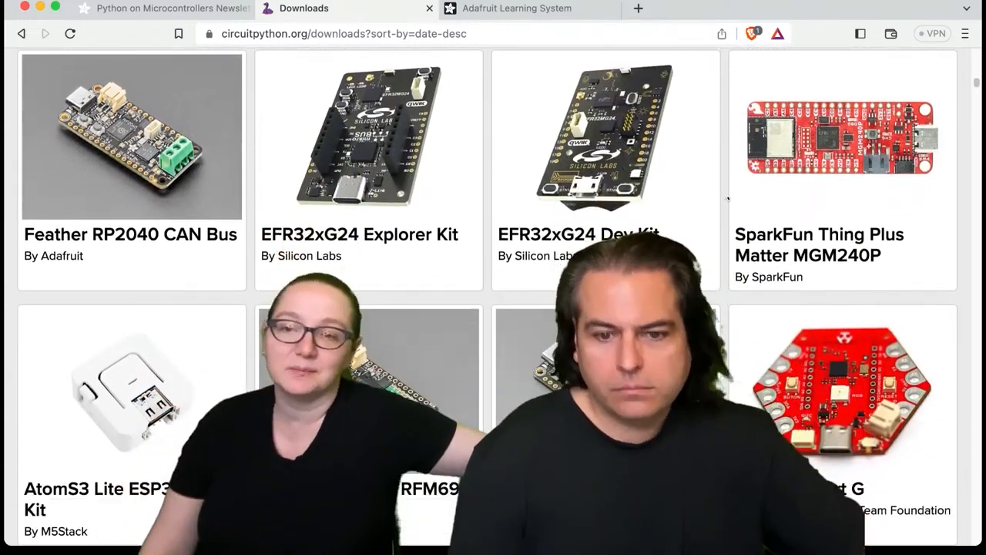
scroll(down, 3)
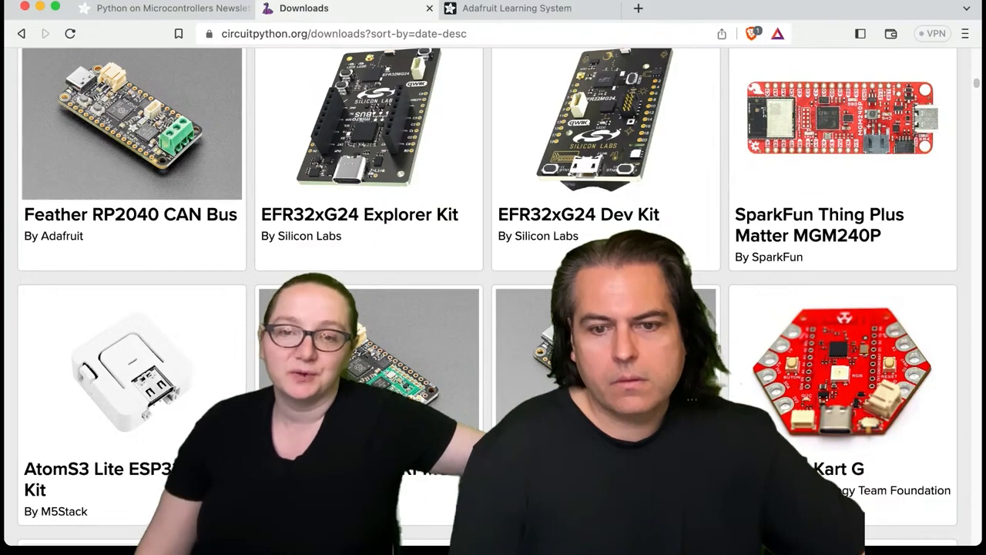
scroll(down, 3)
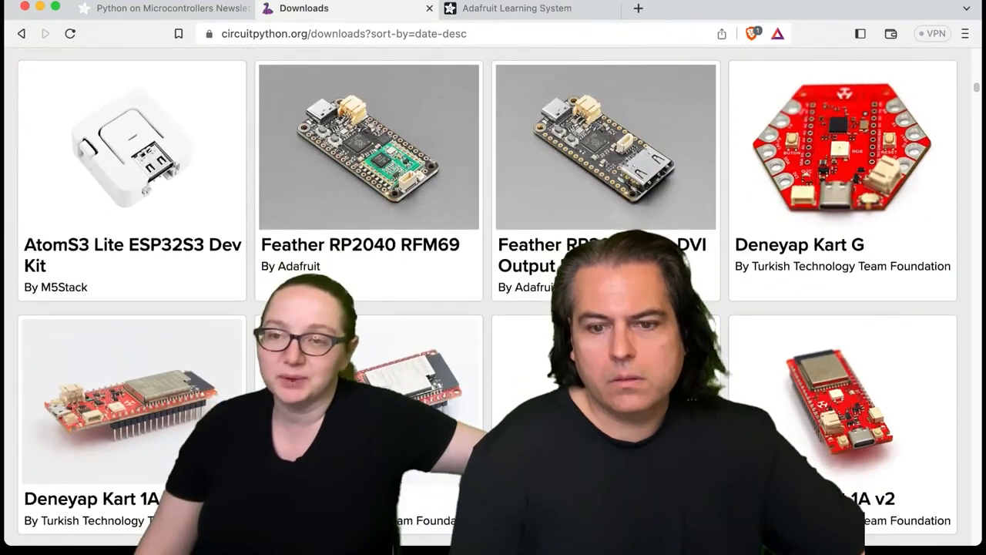
scroll(down, 3)
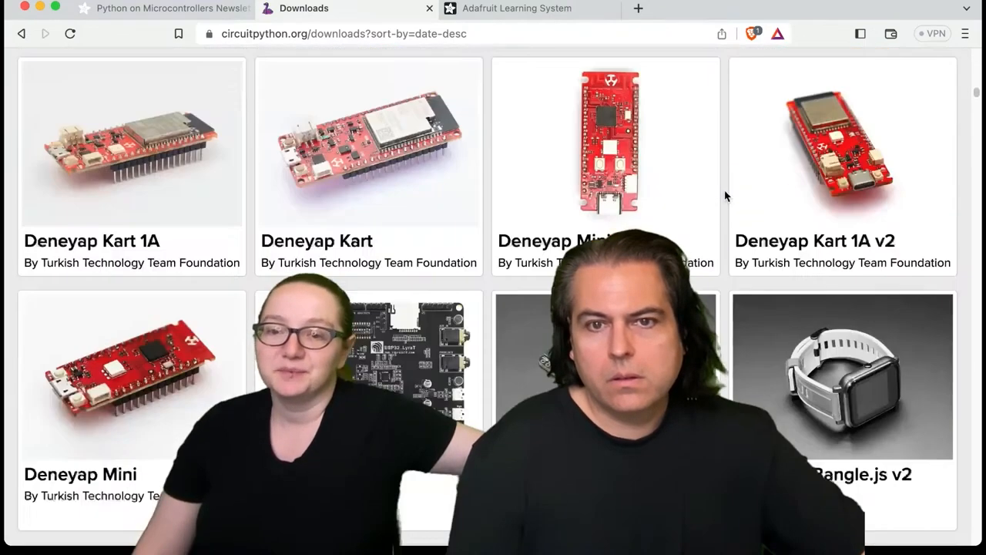
scroll(down, 3)
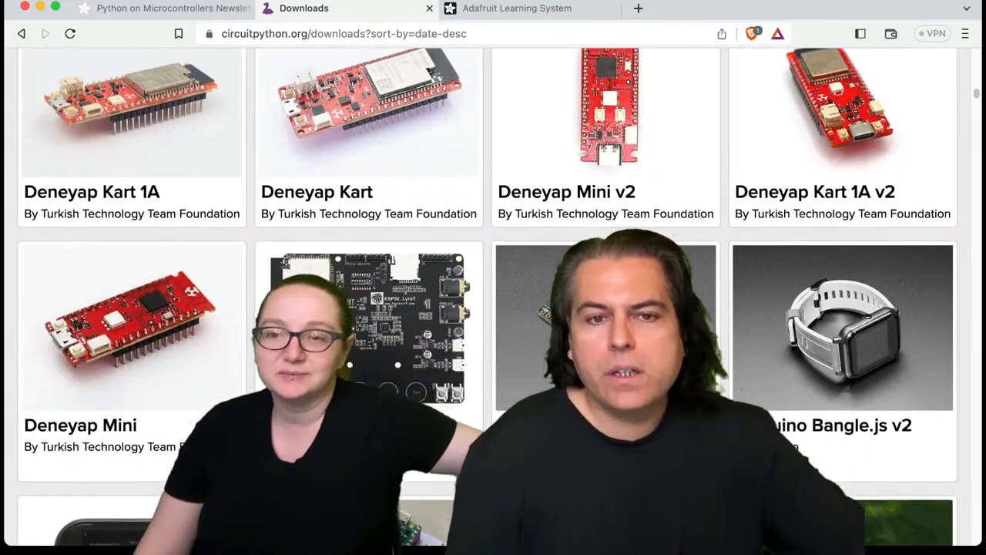
scroll(down, 3)
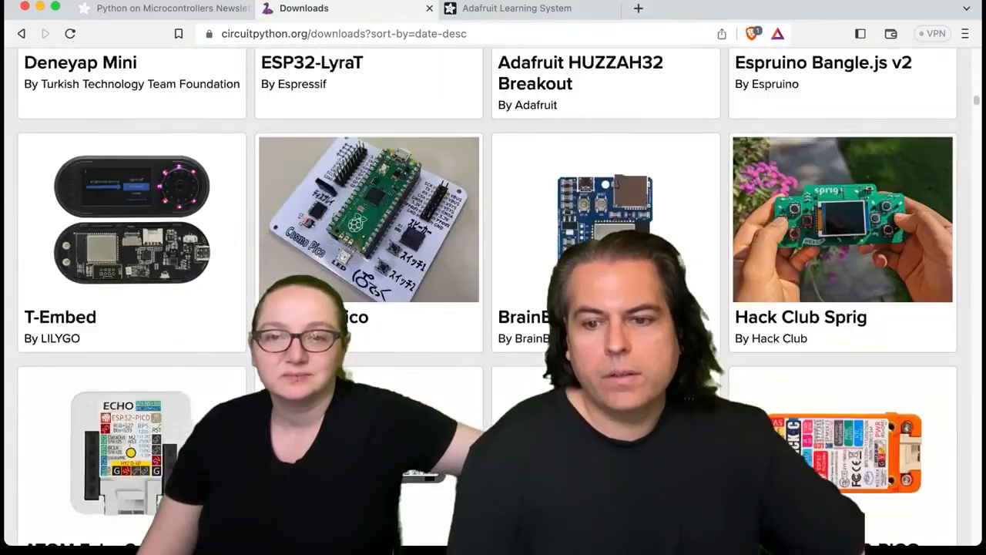
scroll(down, 3)
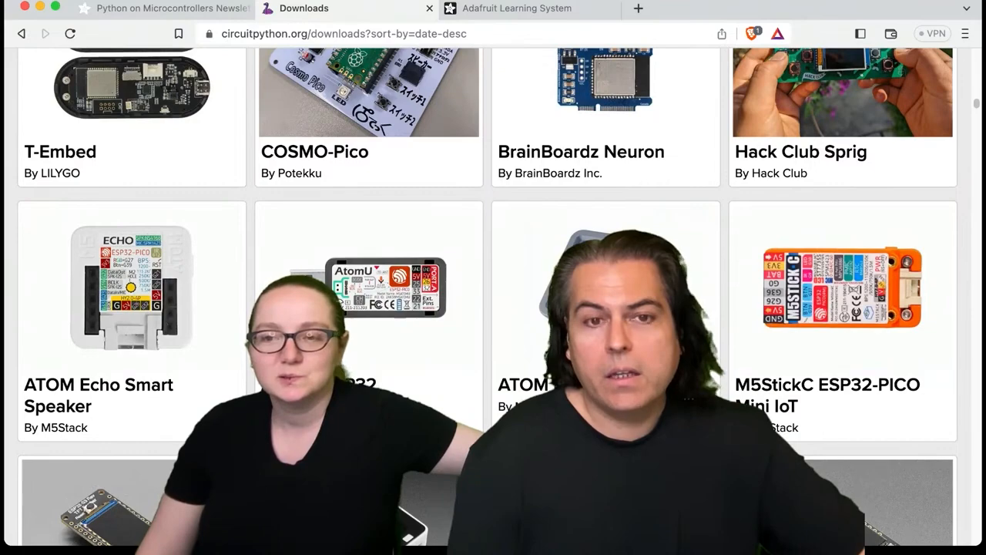
scroll(down, 3)
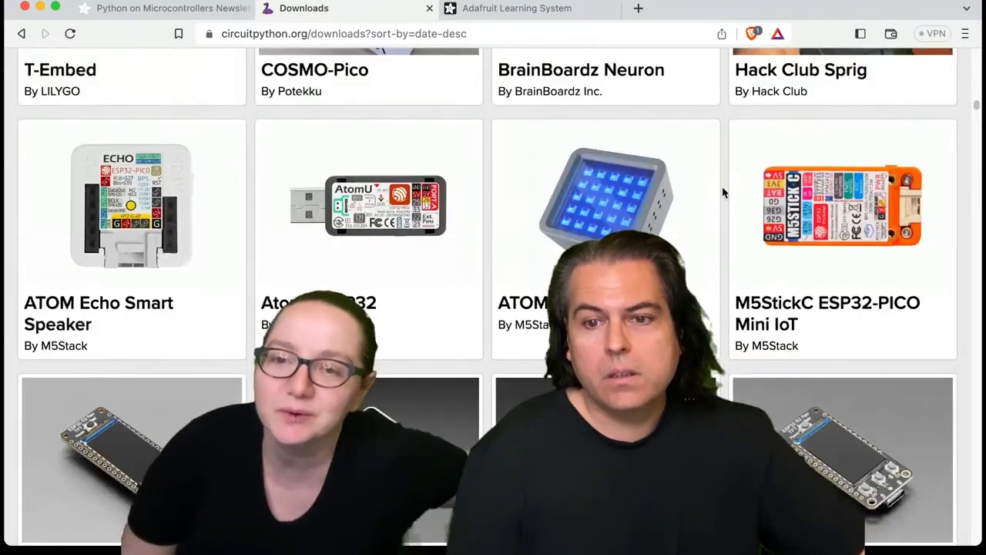
scroll(up, 3)
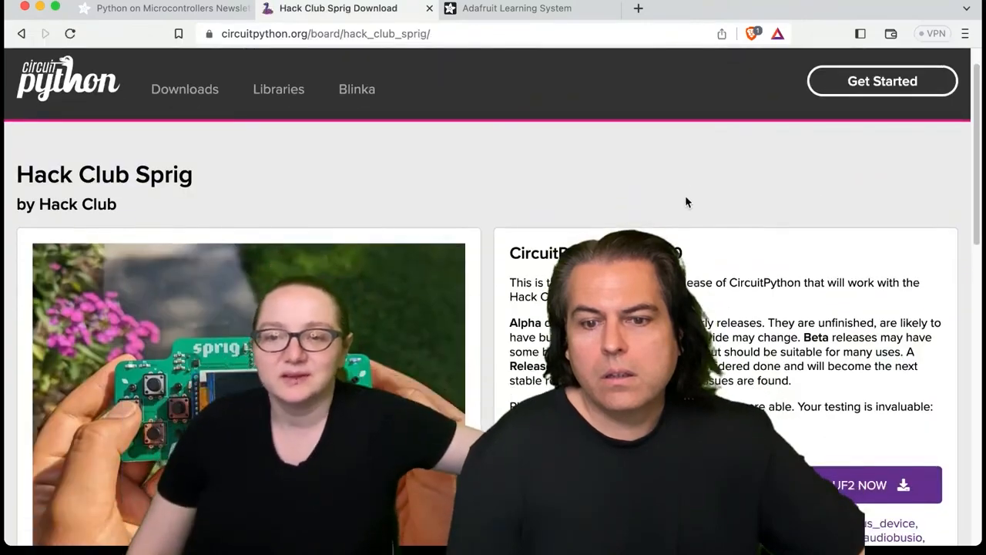
Step: Review the Hack Club Sprig 8.1.0-rc.0 release and Previous Versions, then return to the top
scroll(down, 3)
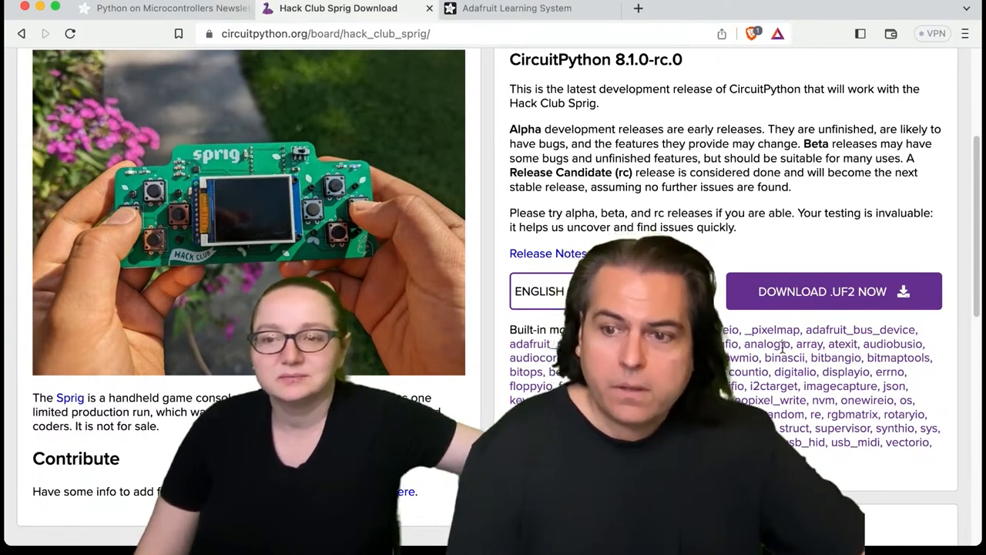
scroll(up, 3)
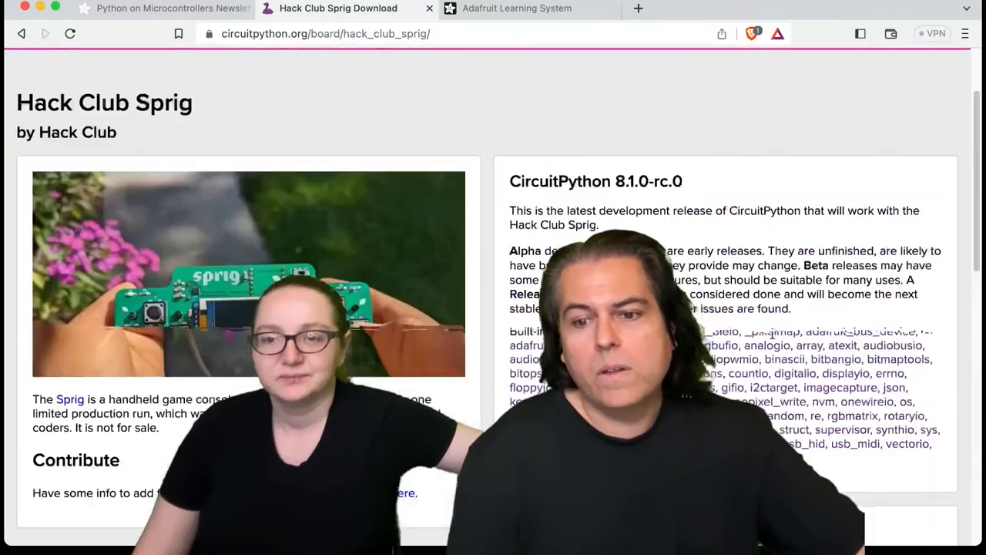
scroll(down, 3)
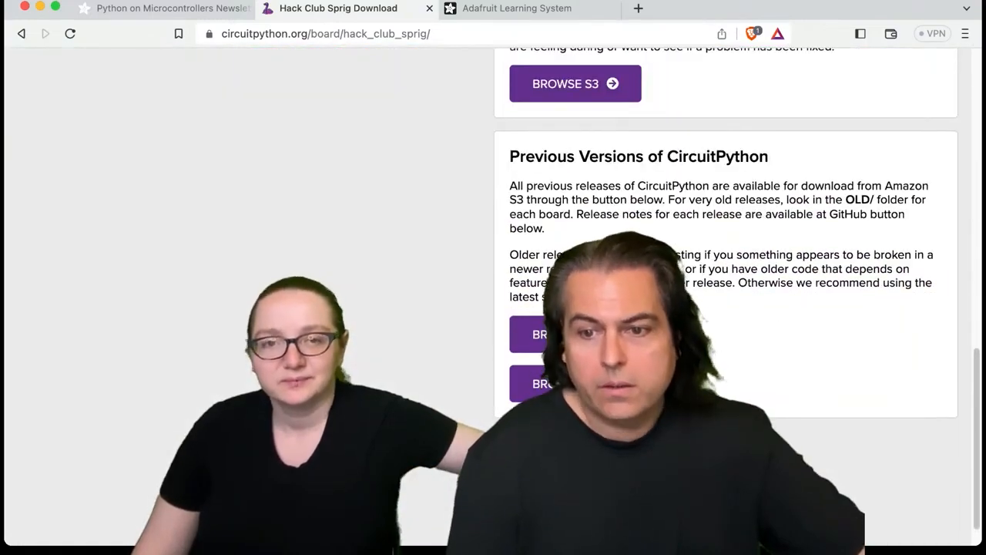
scroll(up, 3)
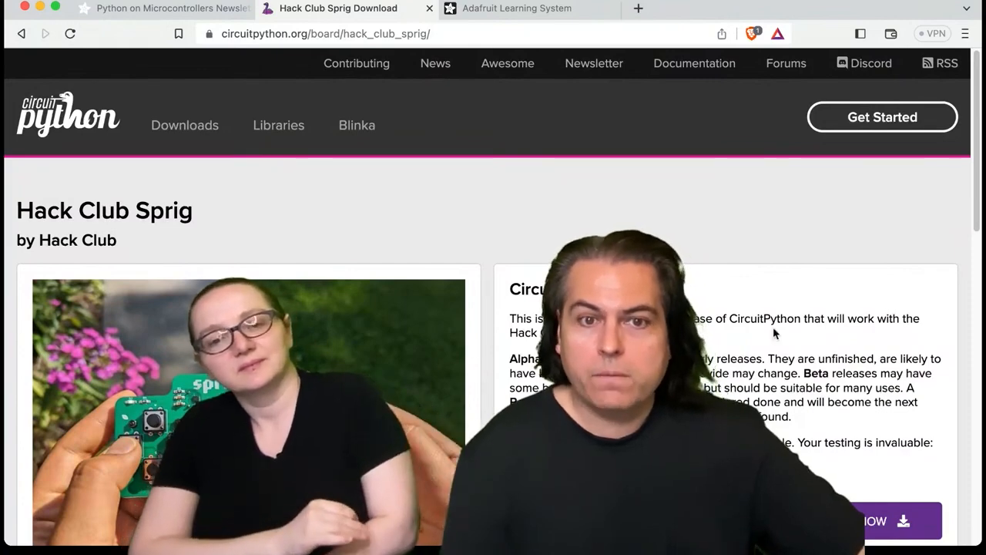
mouse_move(746, 241)
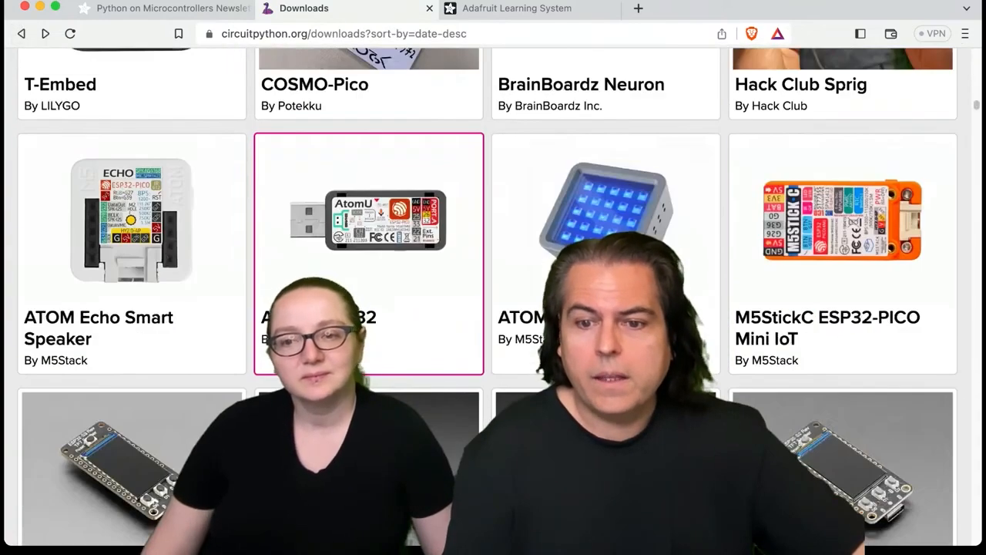
Step: Leave the Downloads grid for the Python on Microcontrollers newsletter tab on Adafruit Daily
scroll(down, 3)
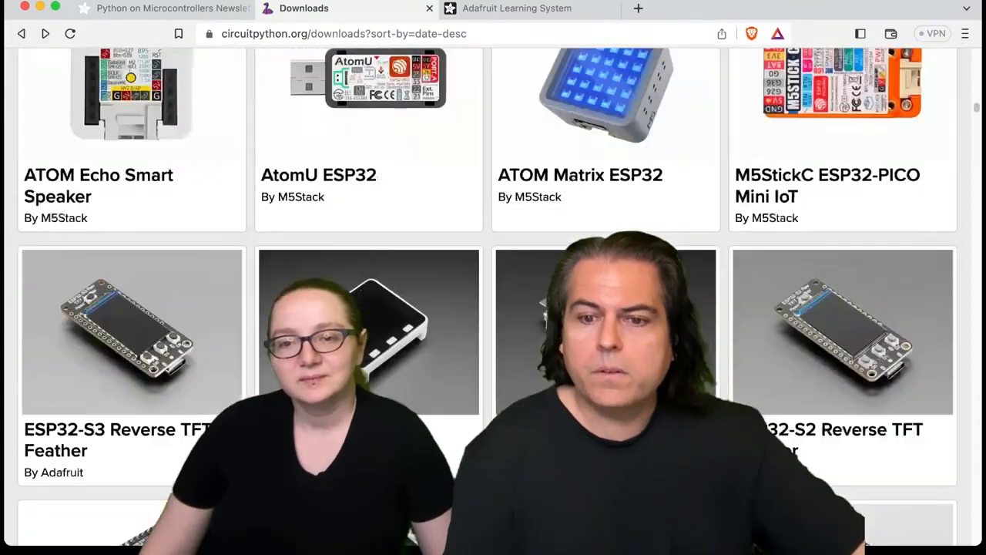
scroll(up, 3)
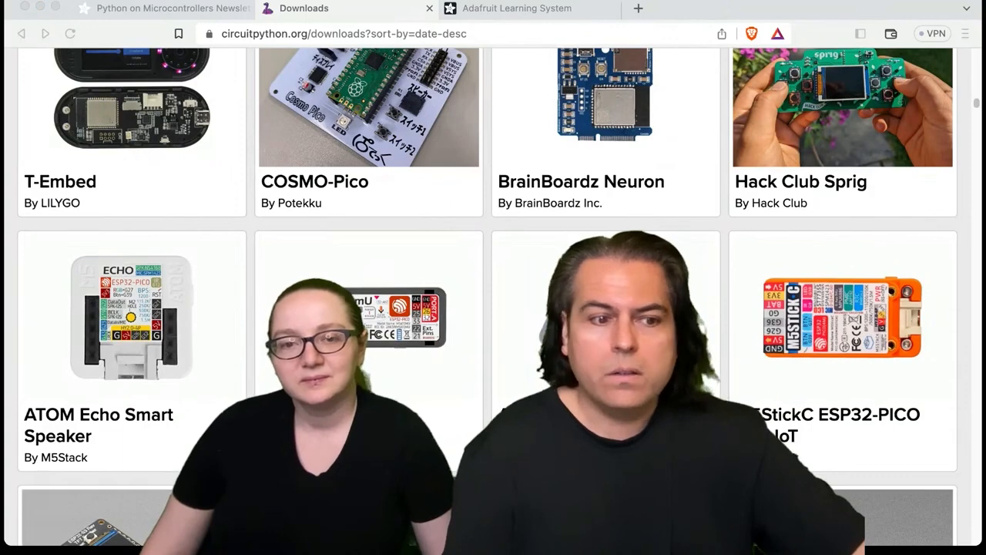
click(154, 9)
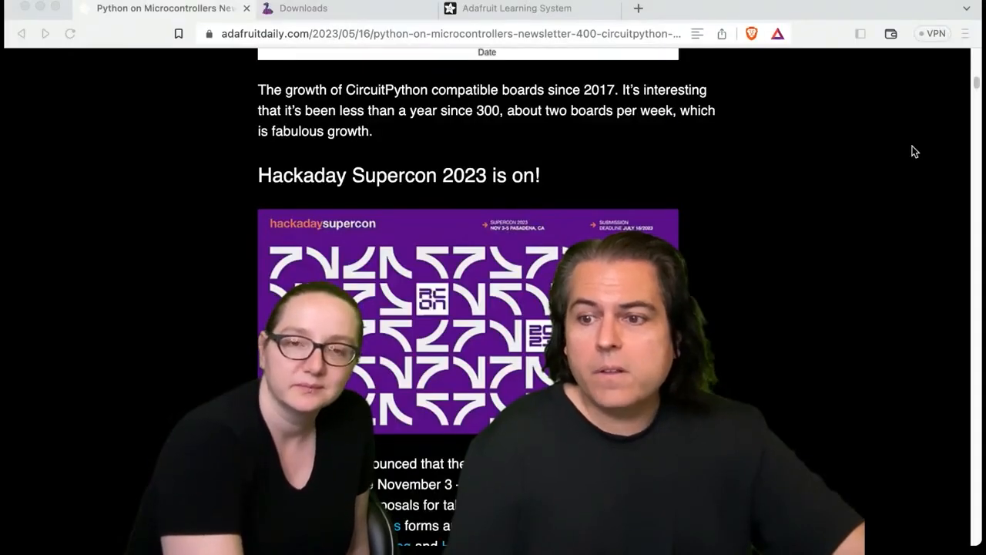
Step: Read down the newsletter past the Hackaday Supercon, FreakWAN, AWS and joystick articles
scroll(down, 3)
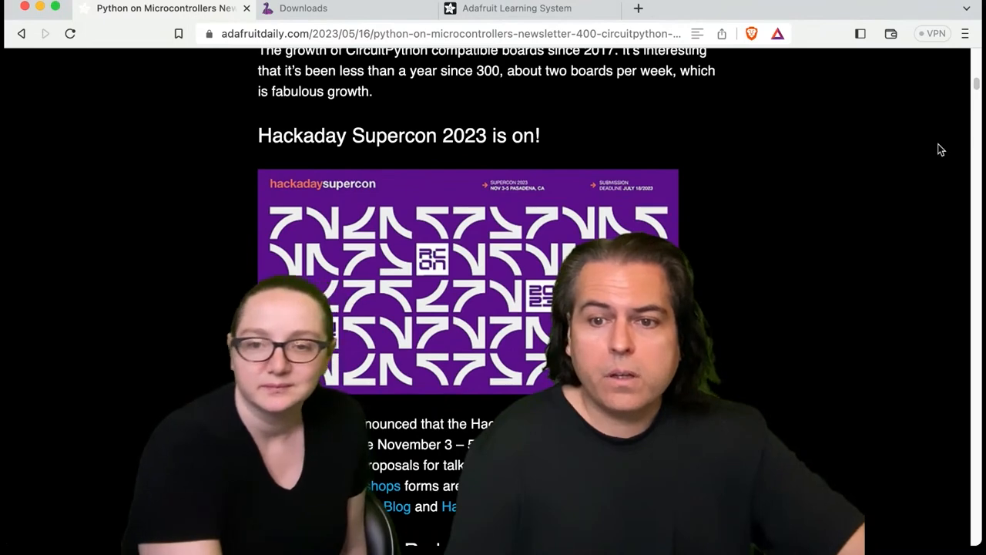
scroll(down, 3)
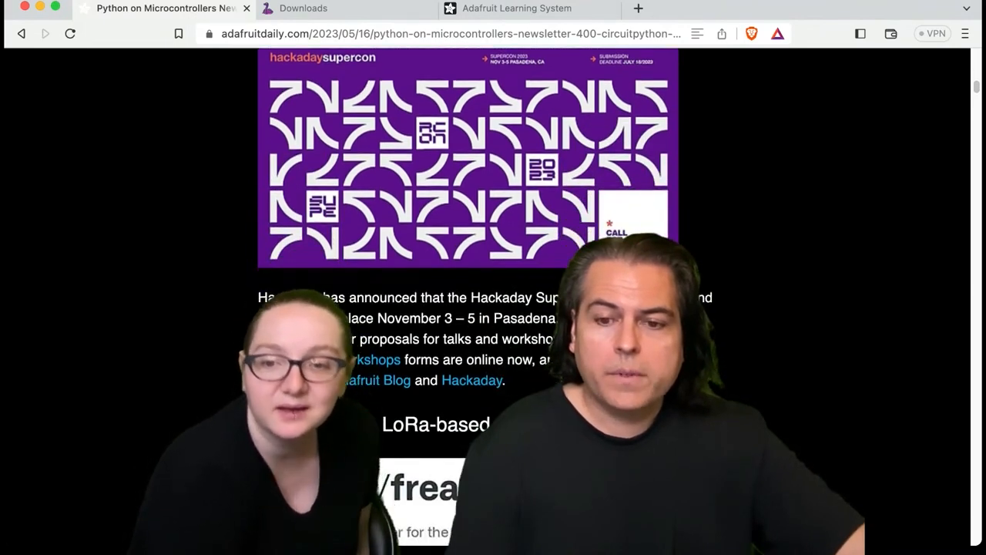
scroll(down, 3)
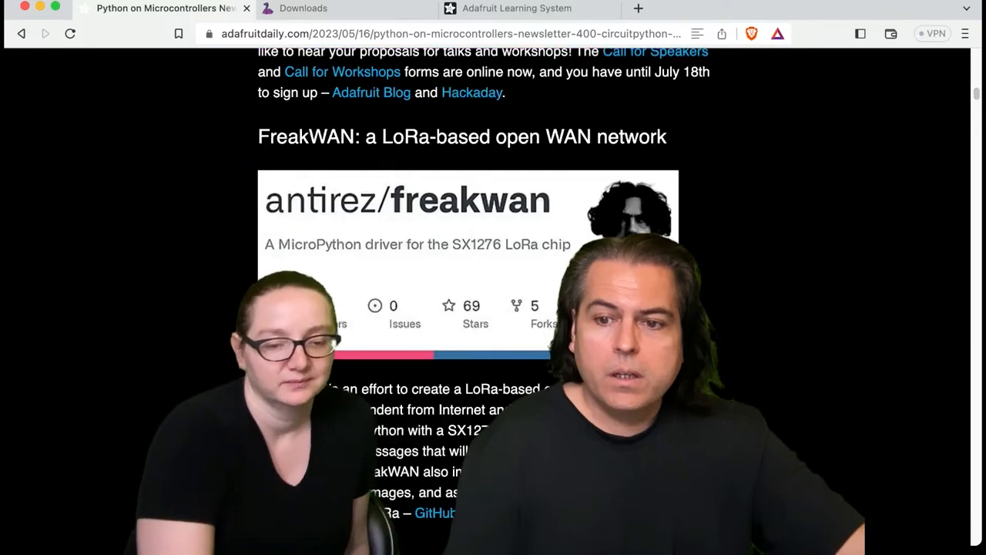
scroll(down, 3)
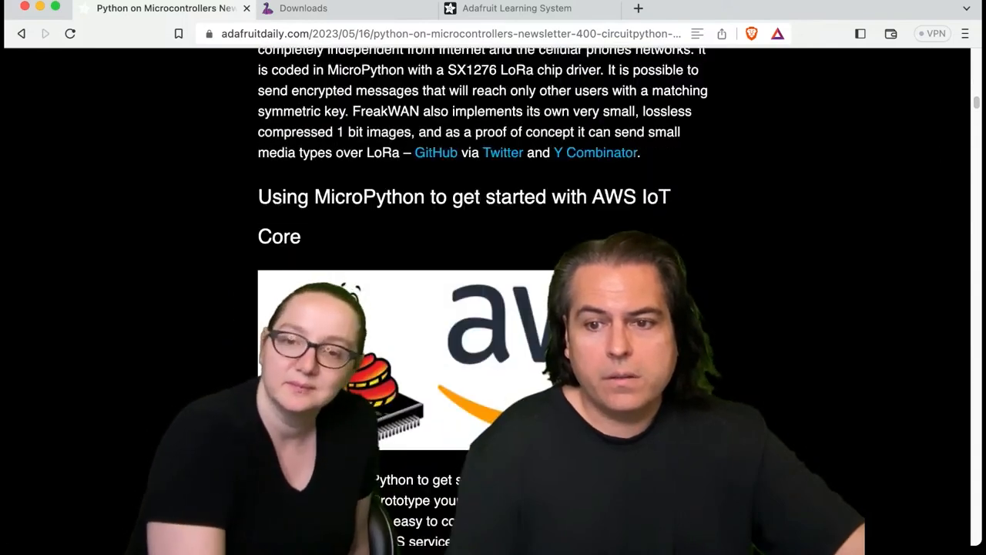
scroll(down, 3)
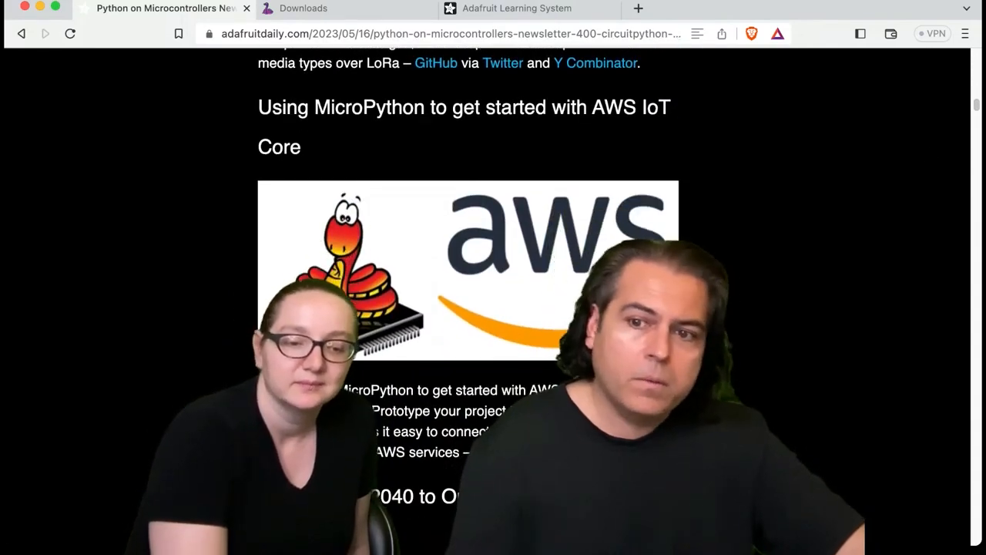
scroll(down, 3)
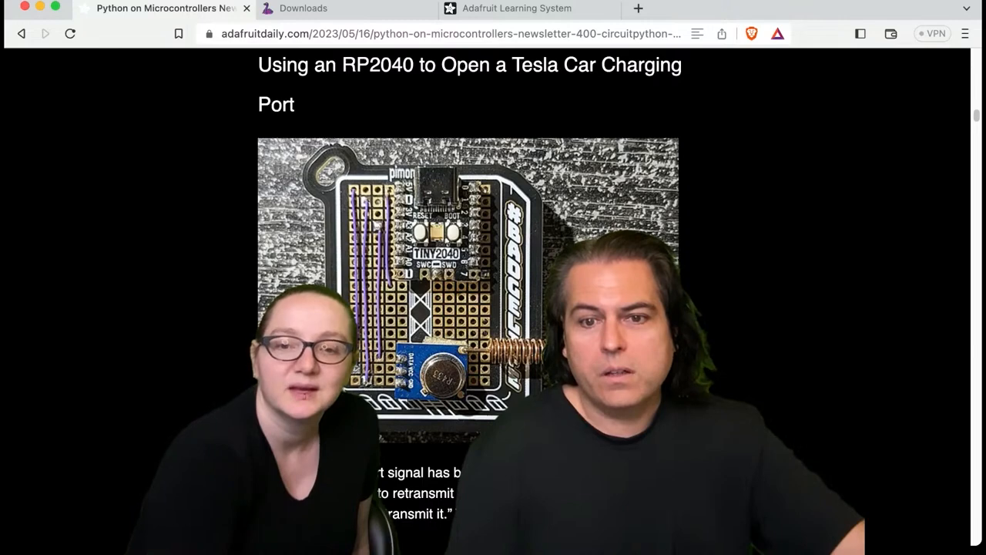
scroll(down, 3)
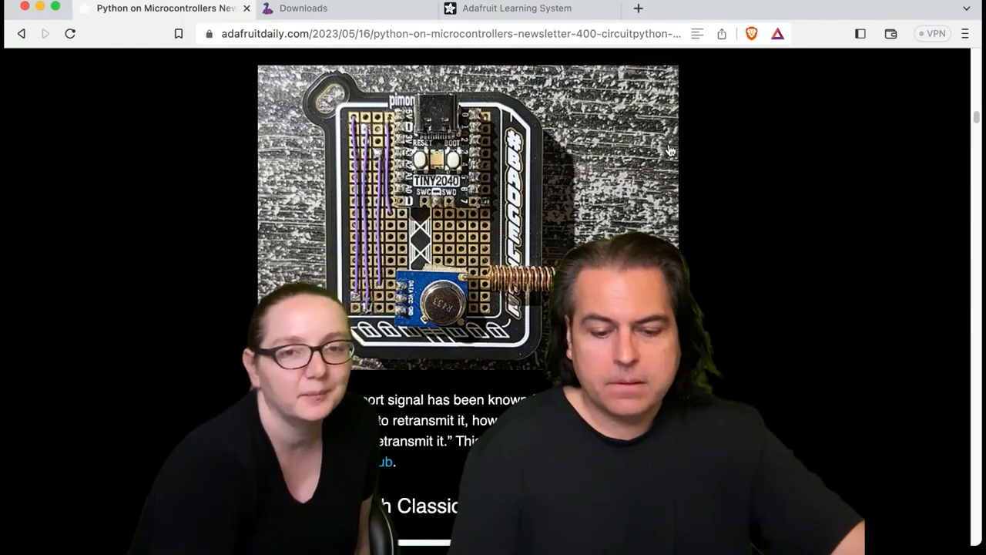
scroll(down, 3)
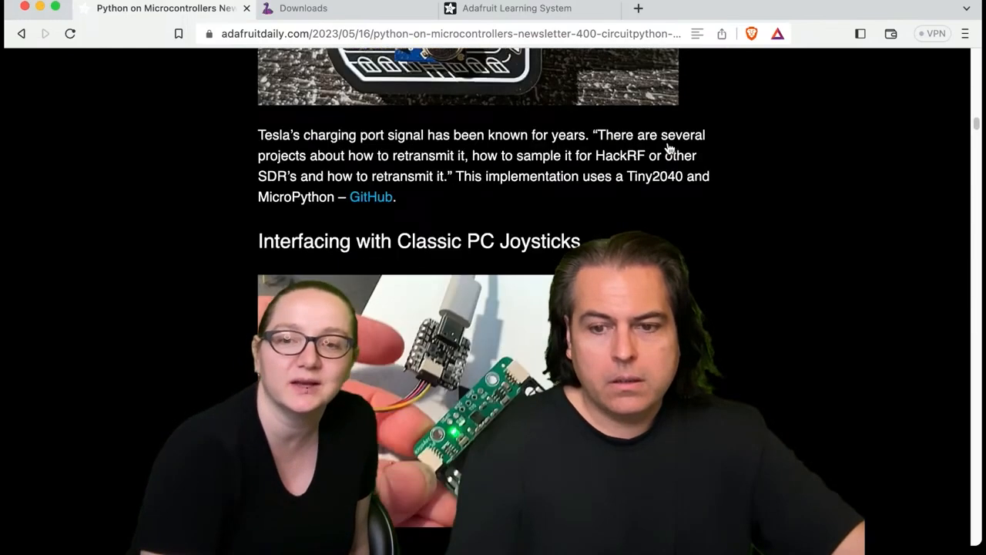
scroll(down, 3)
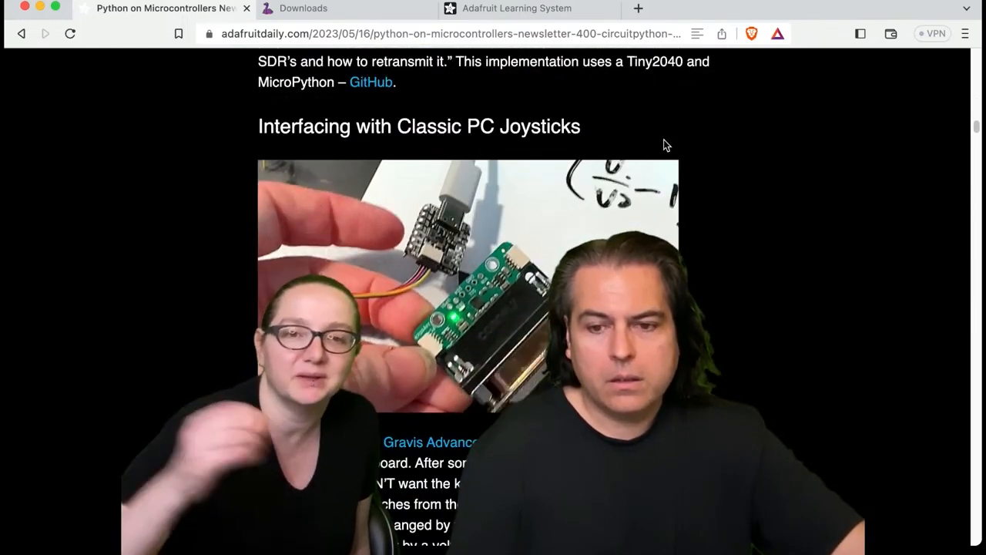
Step: Continue past the CircuitPython Parsec into News from around the web, reaching the STEM Robot update
scroll(down, 3)
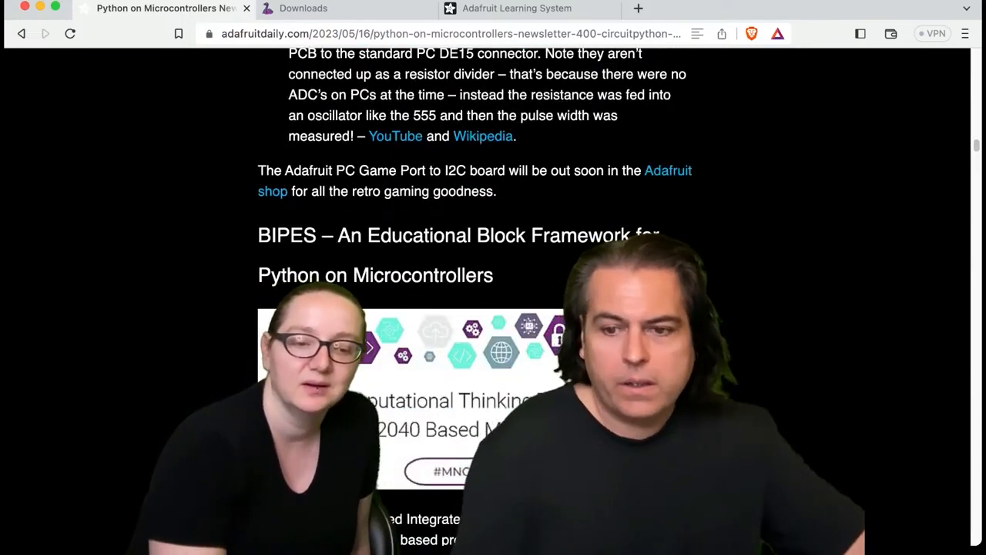
scroll(down, 3)
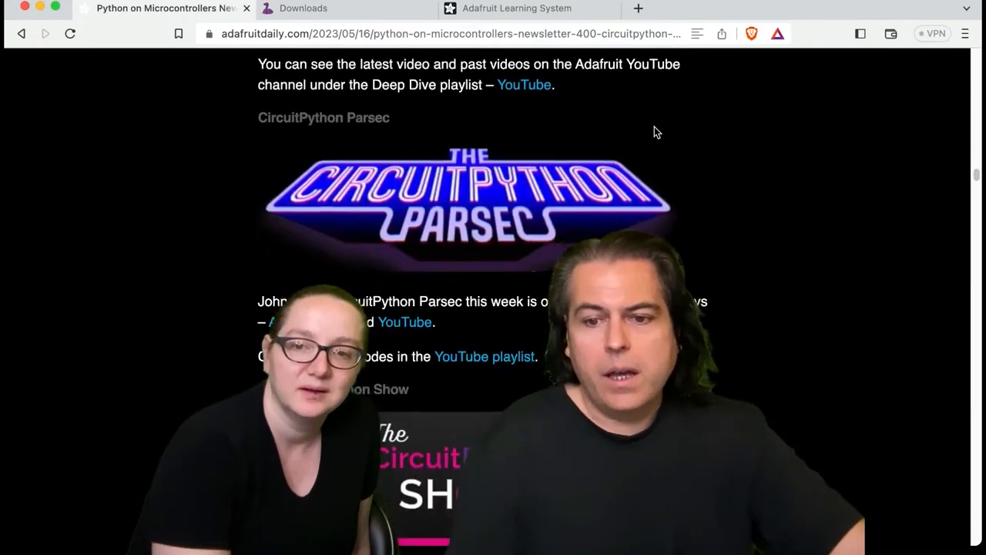
scroll(down, 3)
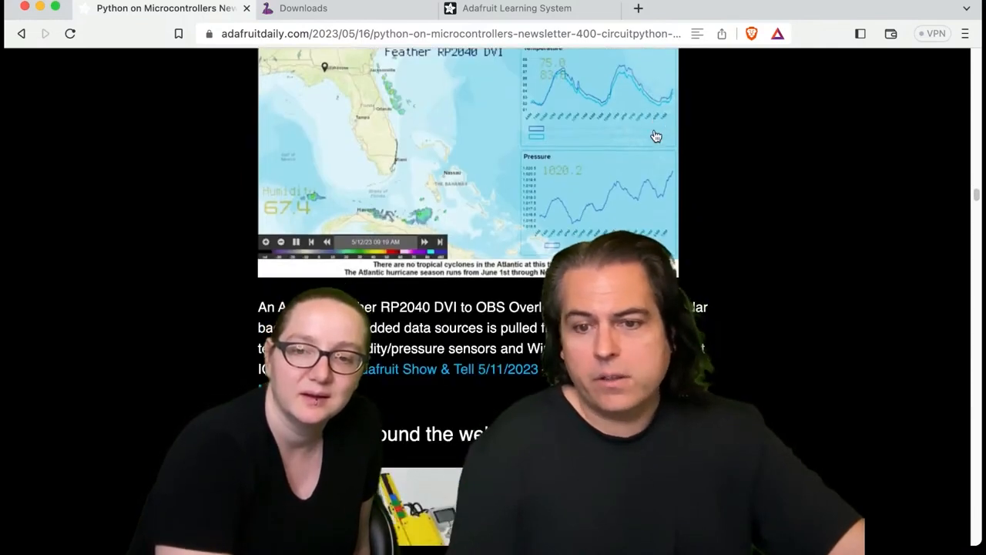
scroll(down, 3)
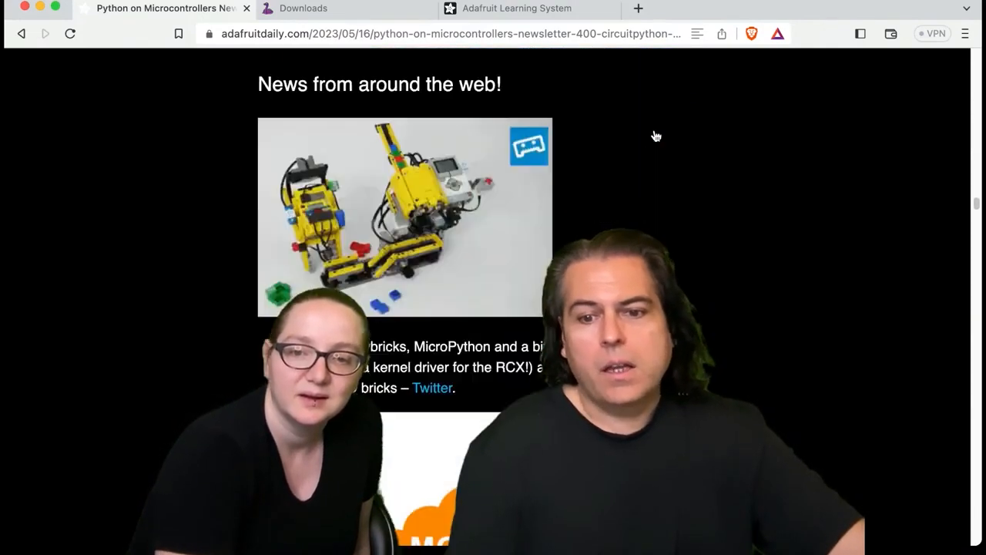
scroll(down, 3)
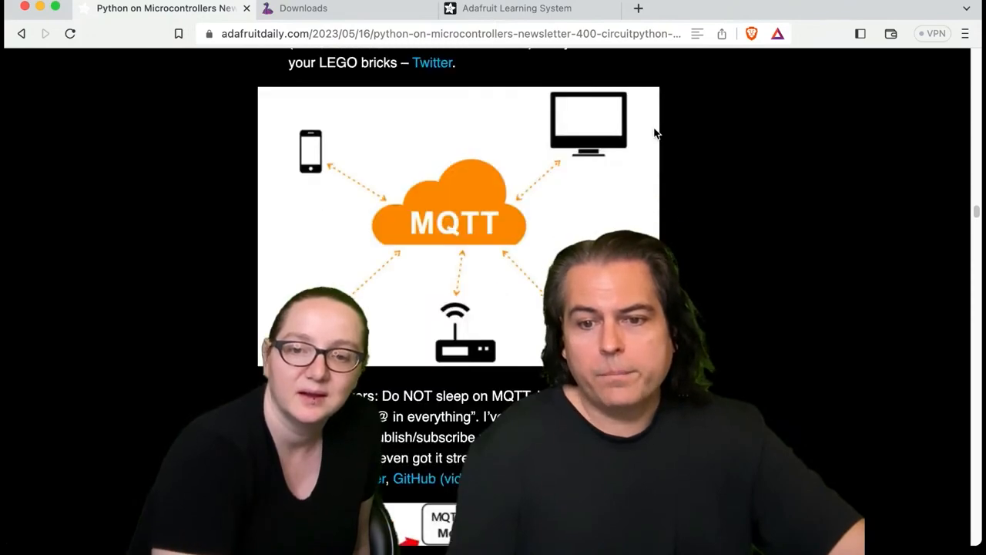
scroll(down, 3)
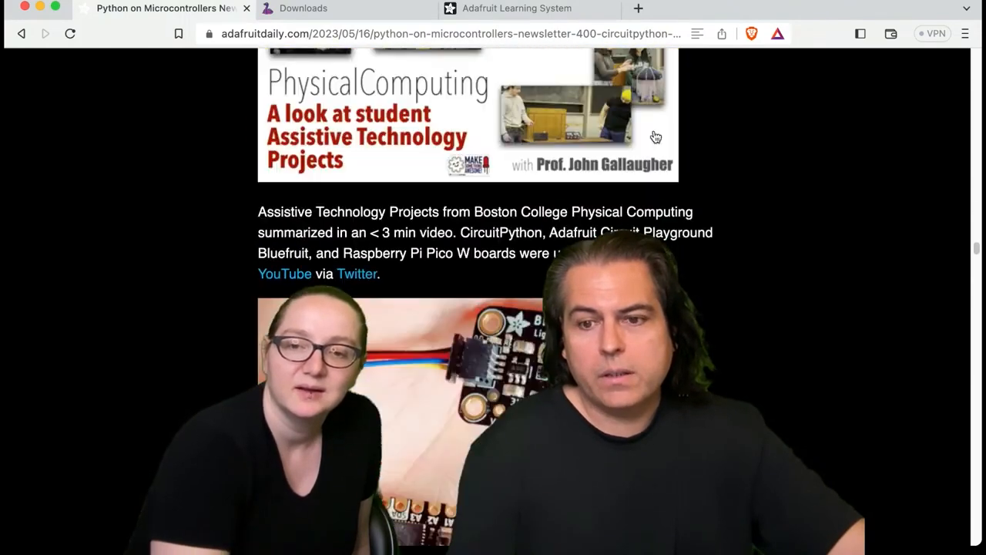
scroll(down, 3)
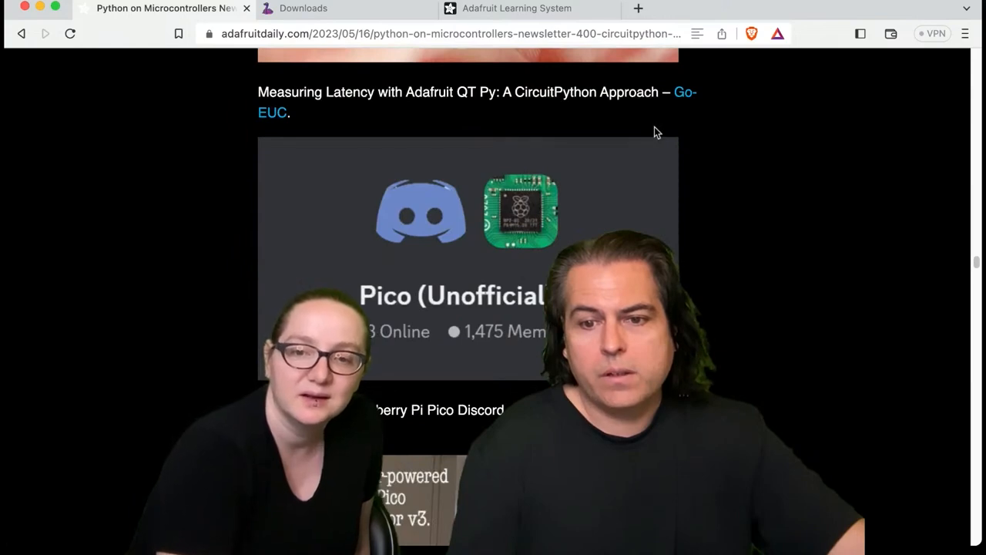
scroll(down, 3)
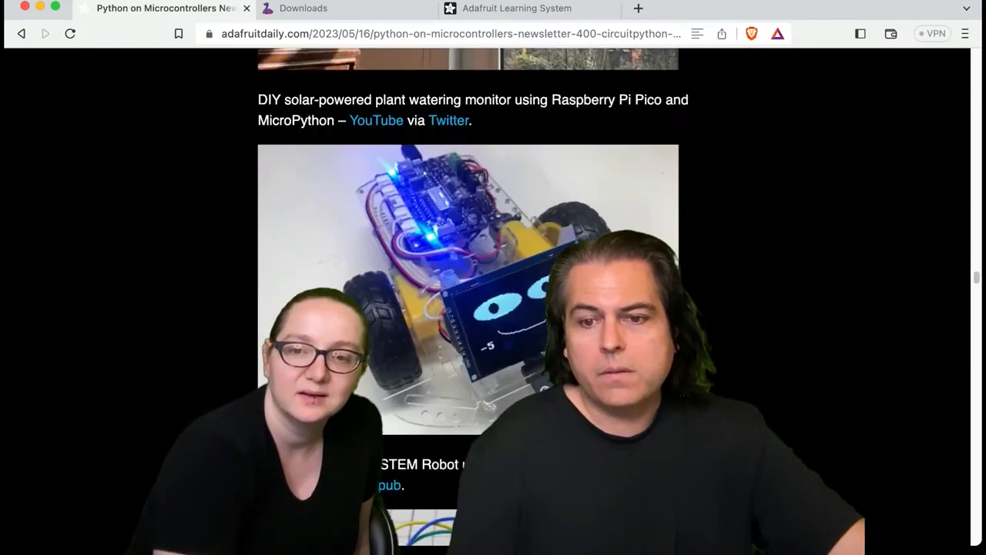
scroll(down, 3)
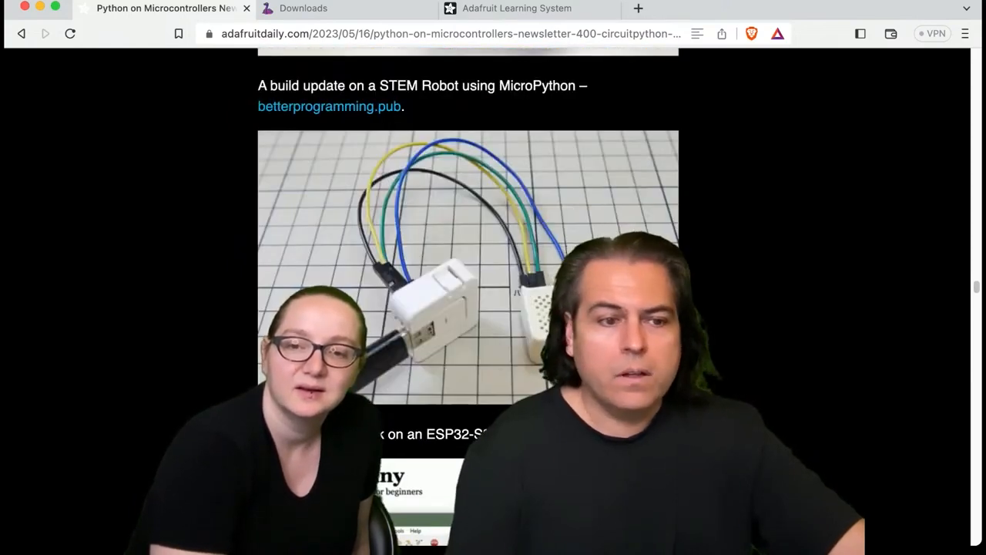